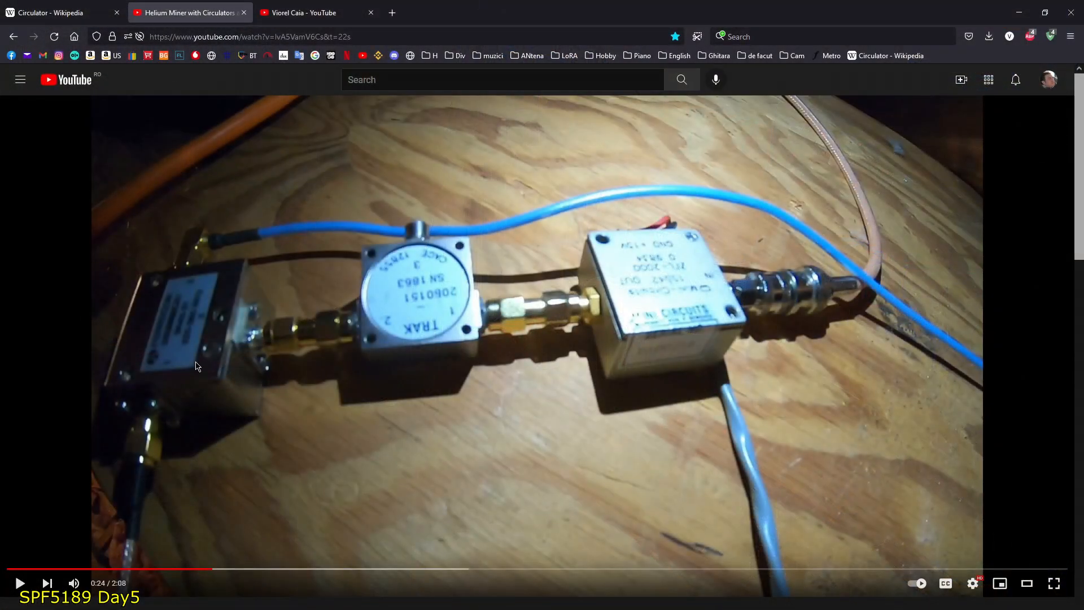
Switch from the YouTube video to the 'Circulator - Wikipedia' tab
left_click(54, 12)
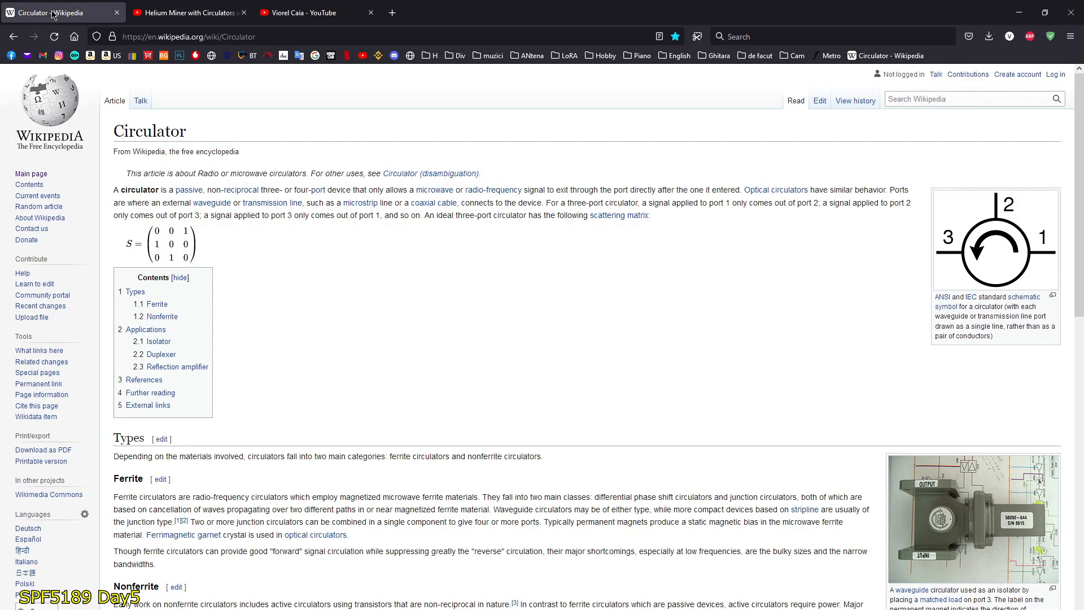
mouse_move(585, 293)
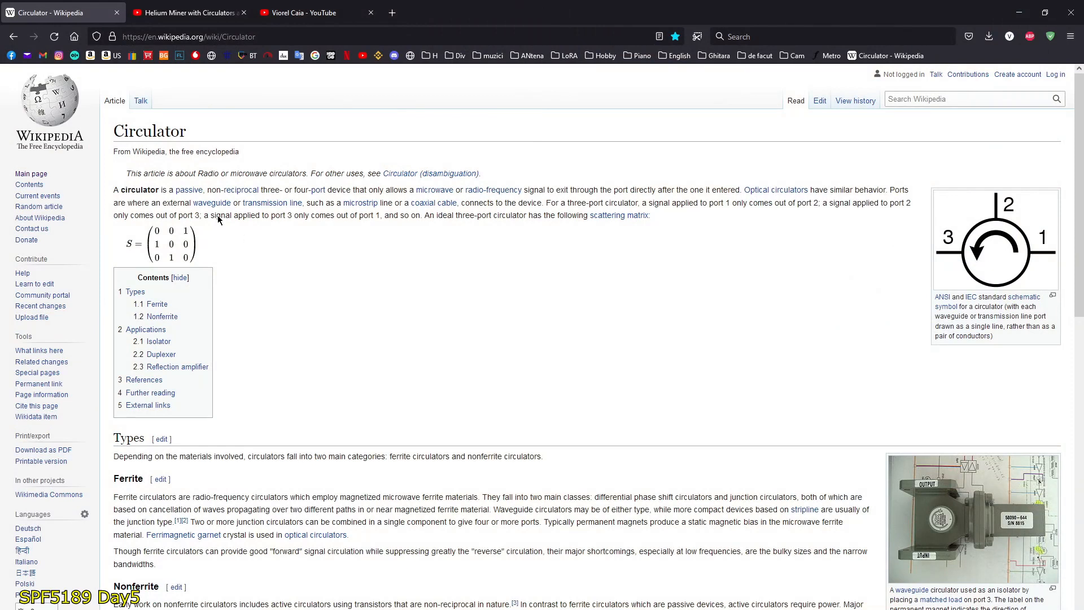
mouse_move(99, 136)
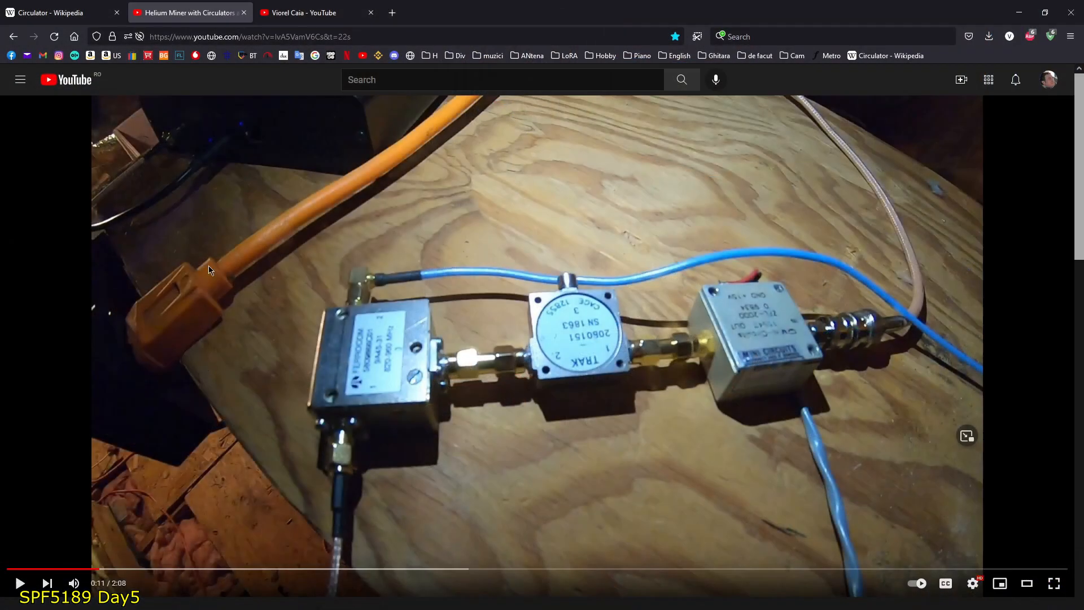
mouse_move(676, 260)
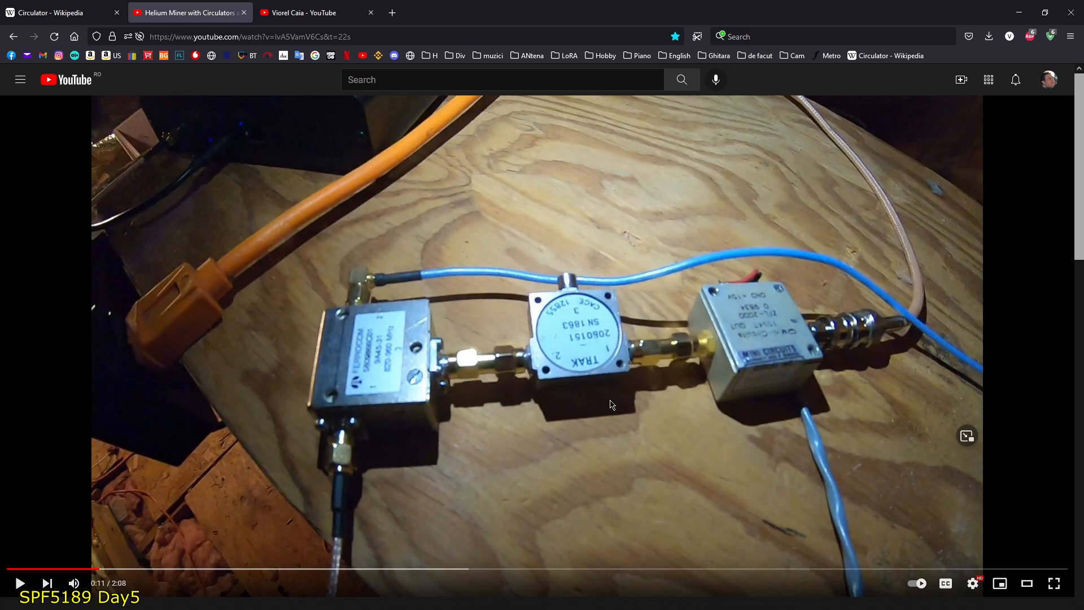
mouse_move(573, 308)
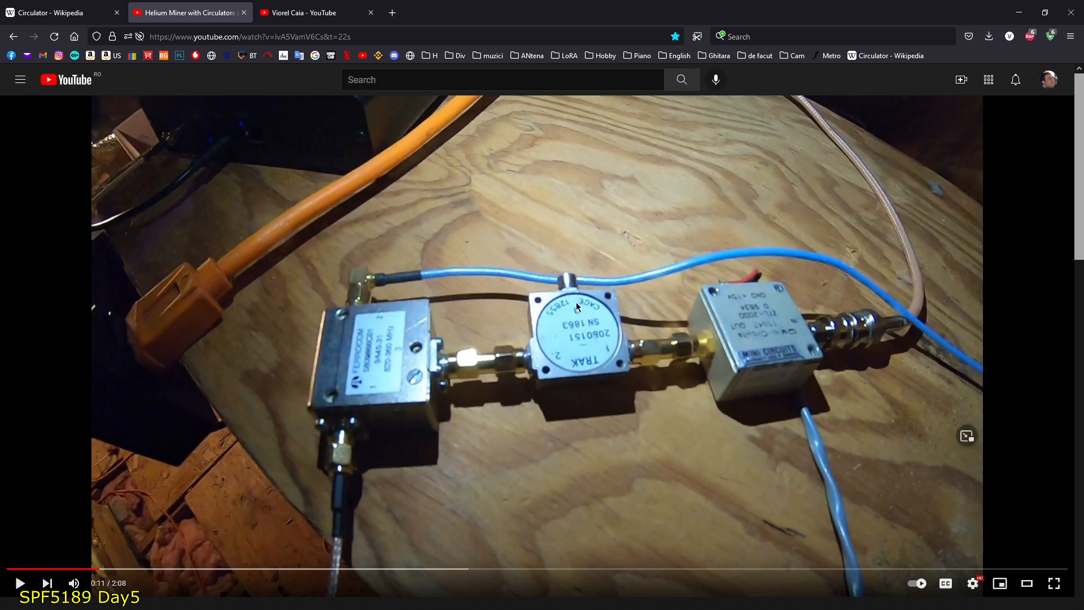
Return to the 'Circulator - Wikipedia' tab after reviewing the circulator hardware video
left_click(56, 12)
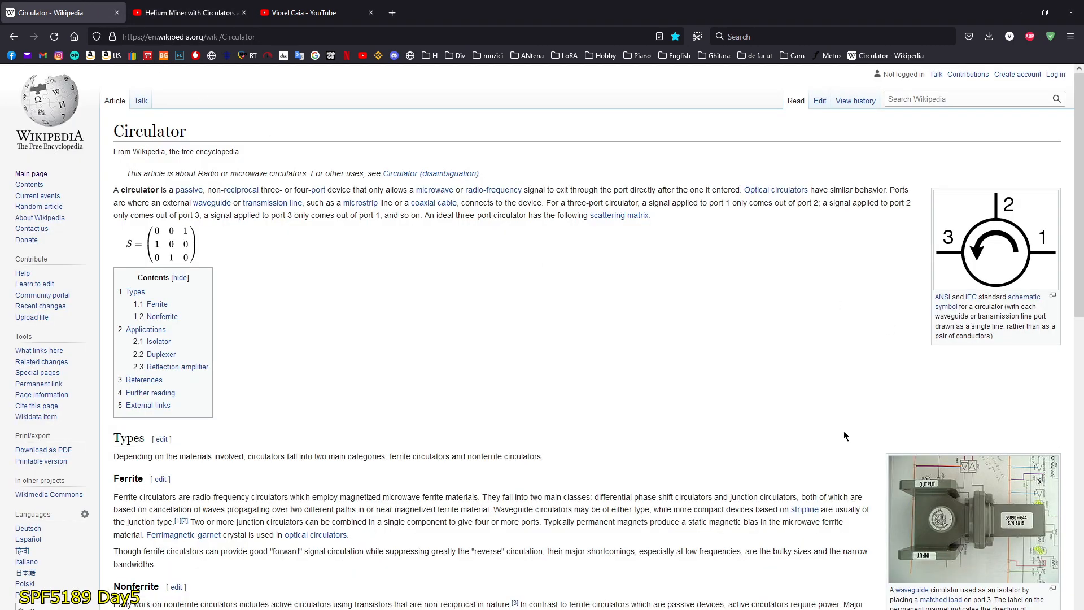
mouse_move(677, 578)
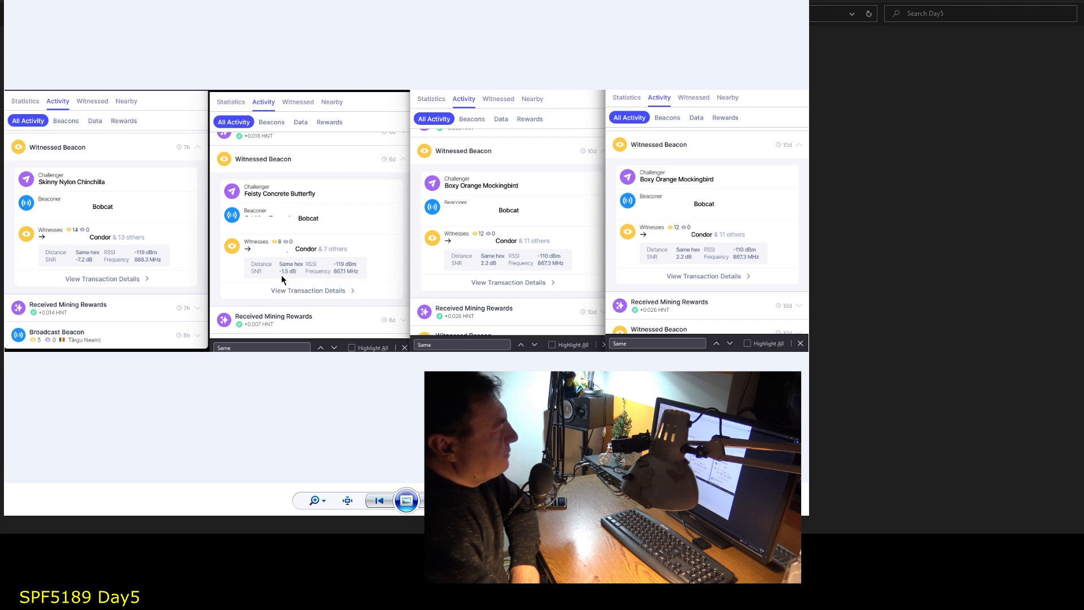
mouse_move(362, 276)
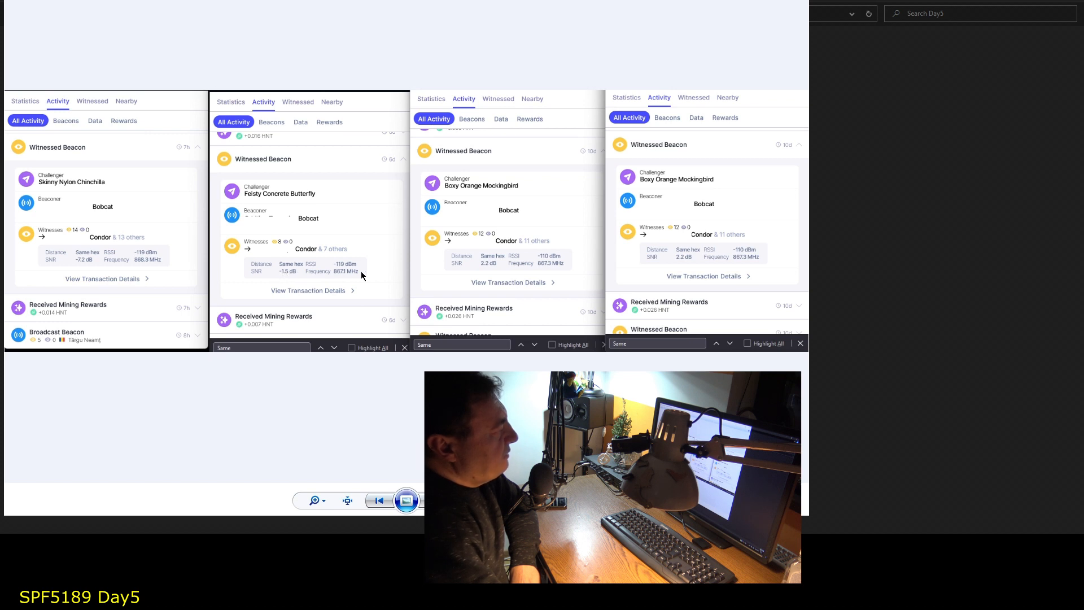
mouse_move(453, 239)
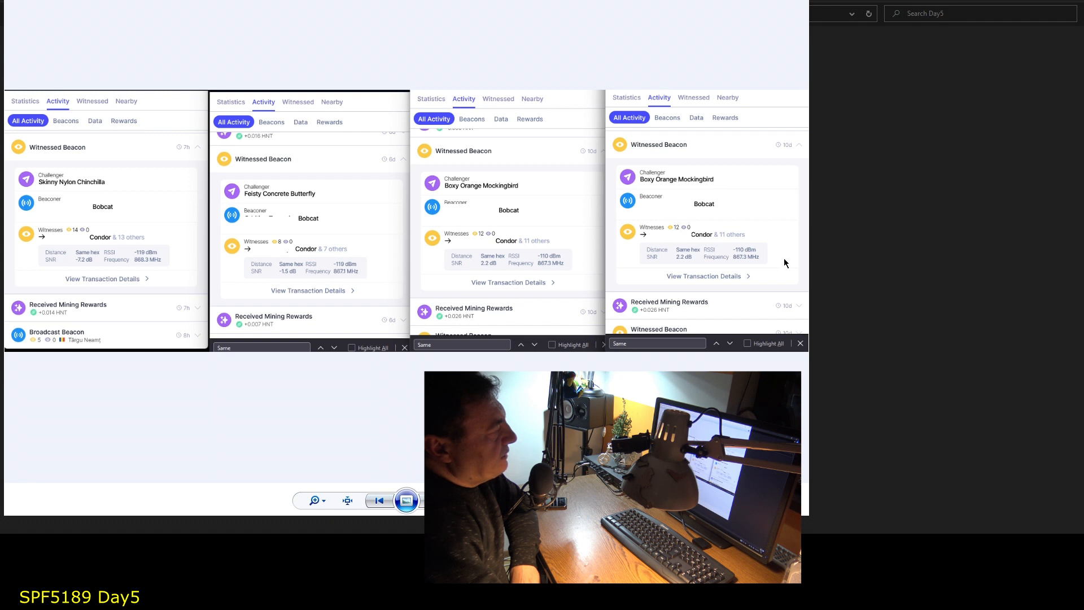
mouse_move(502, 293)
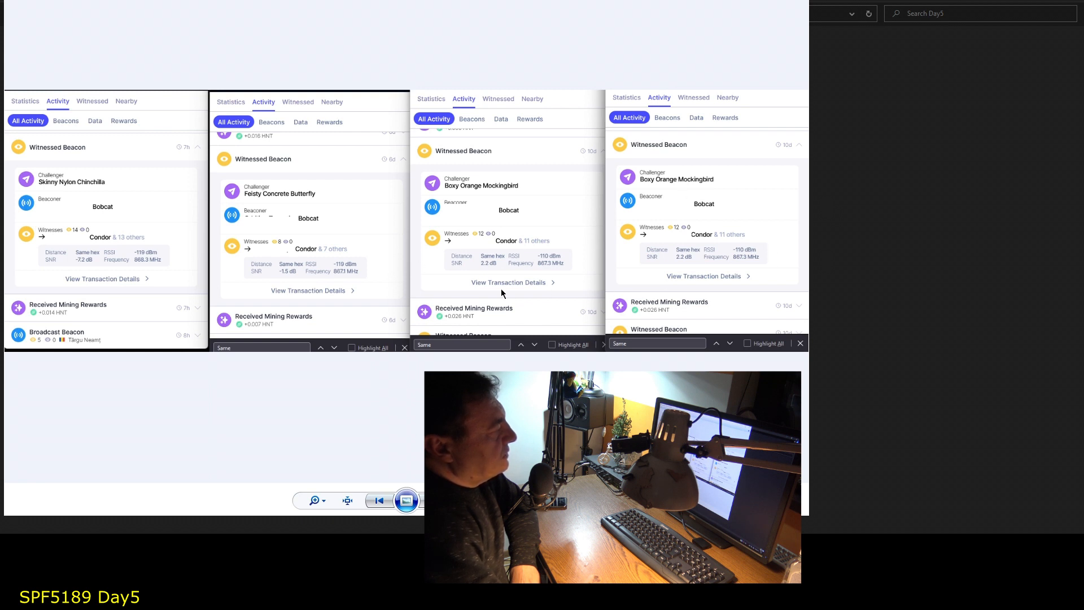
mouse_move(663, 216)
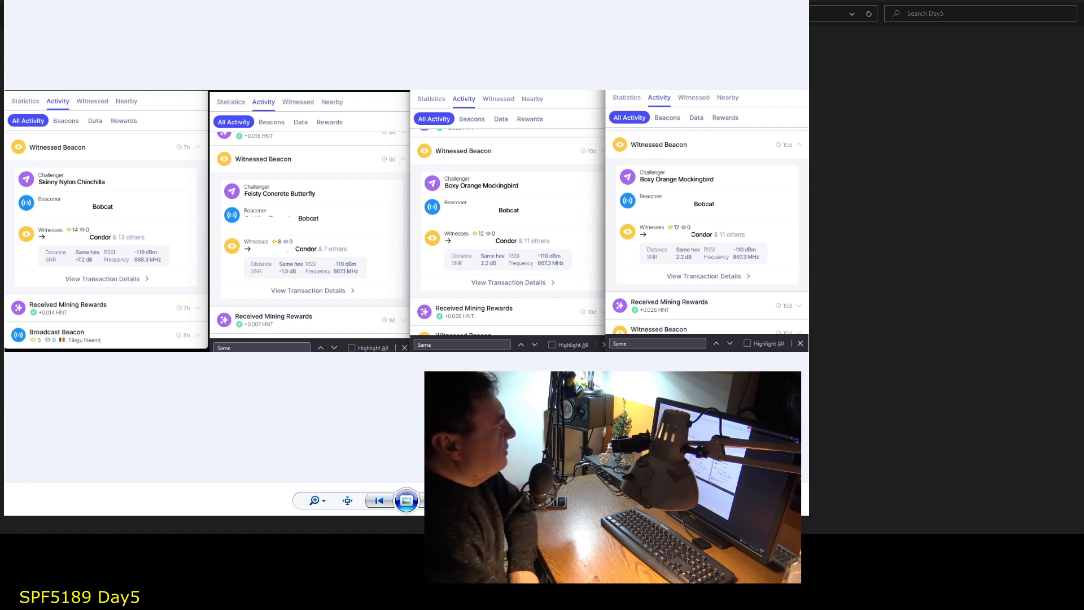
mouse_move(108, 291)
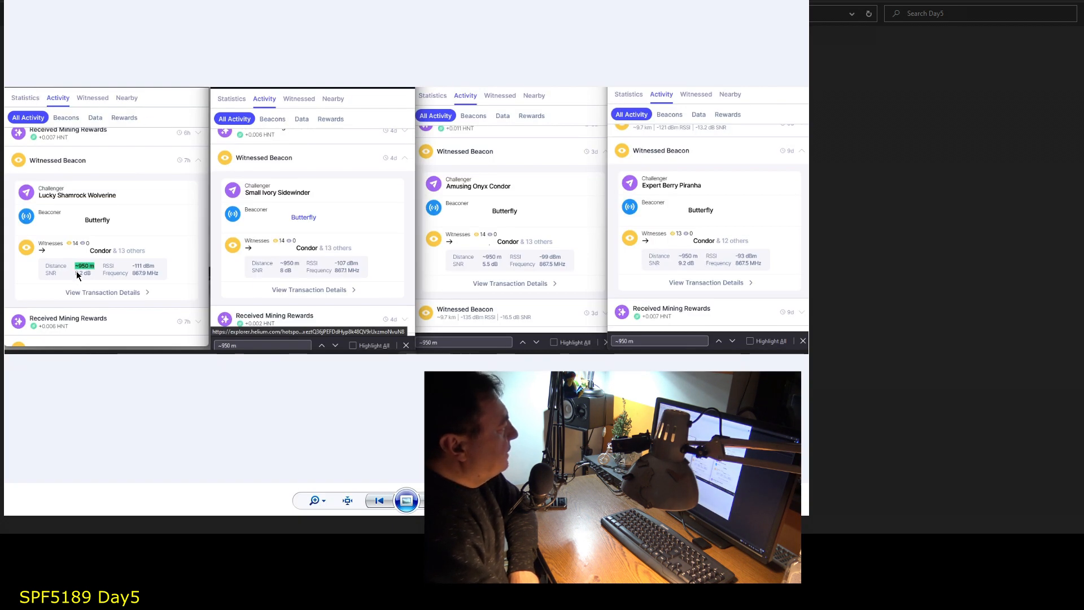
mouse_move(104, 282)
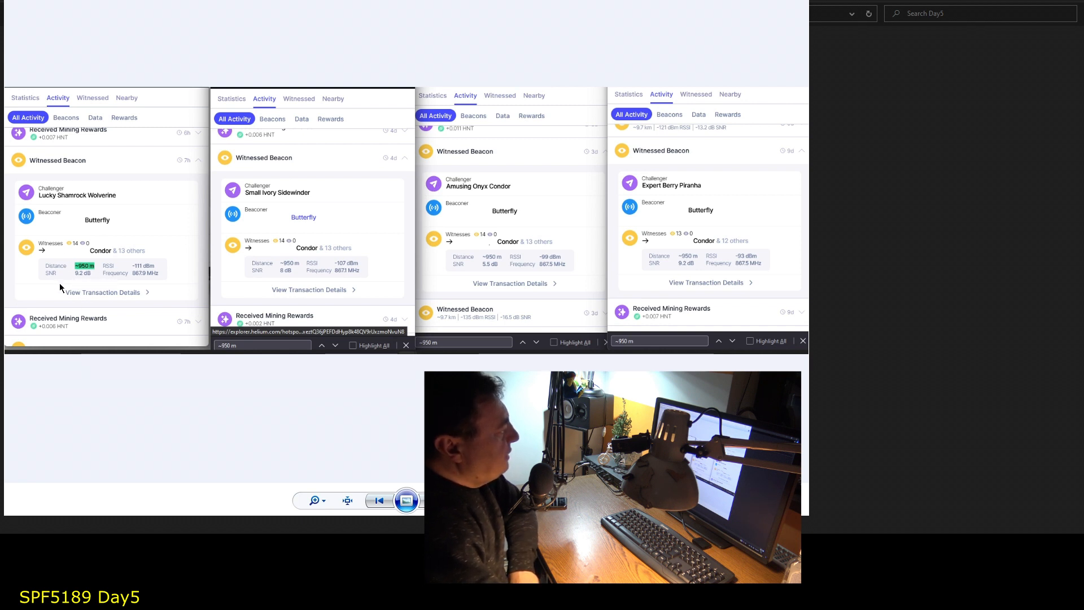
mouse_move(314, 264)
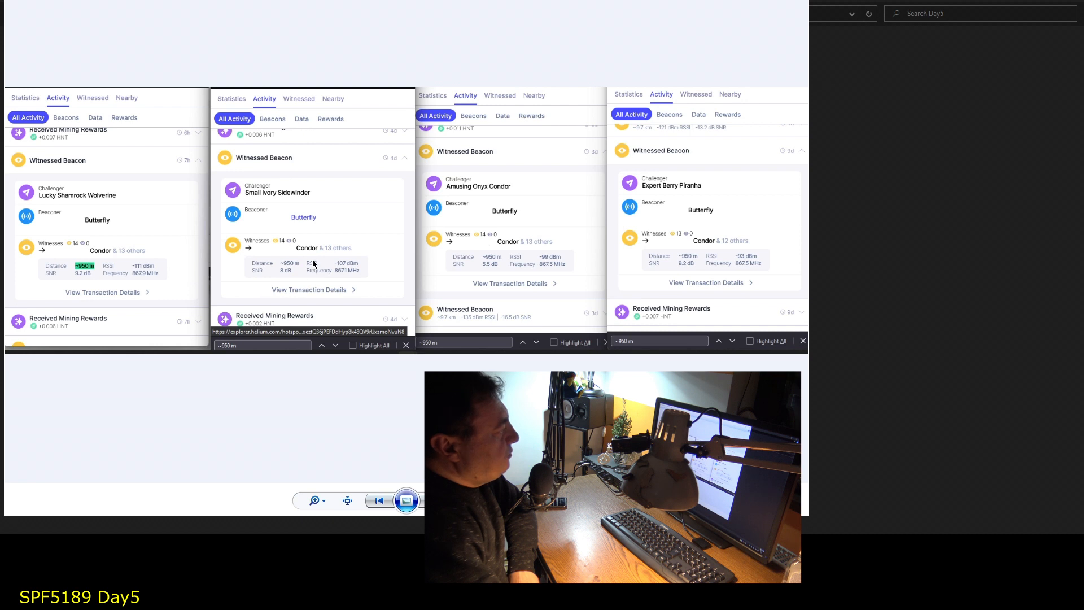
mouse_move(323, 200)
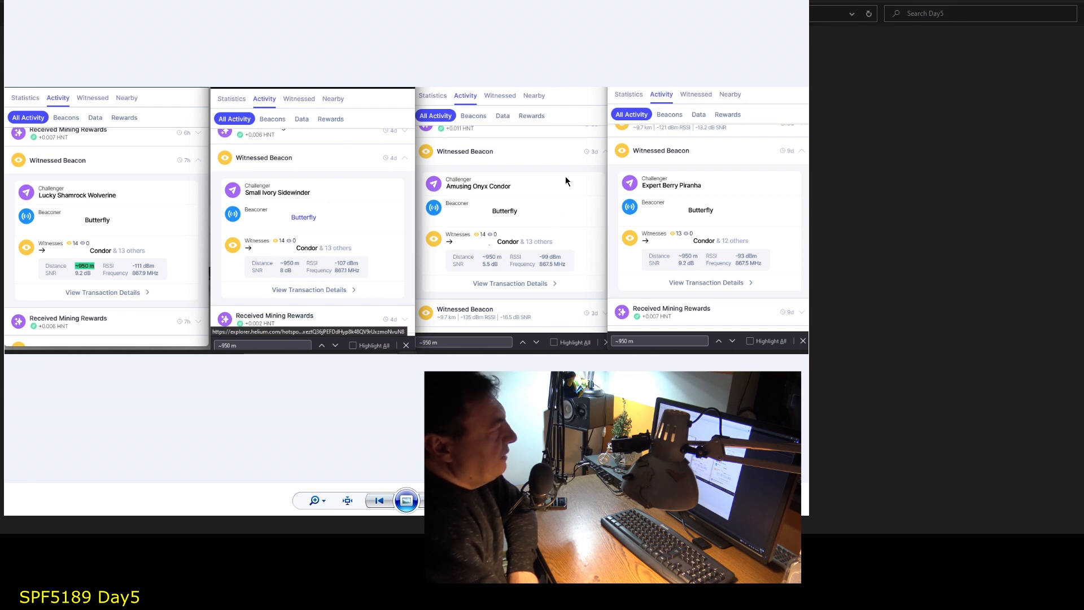
mouse_move(488, 270)
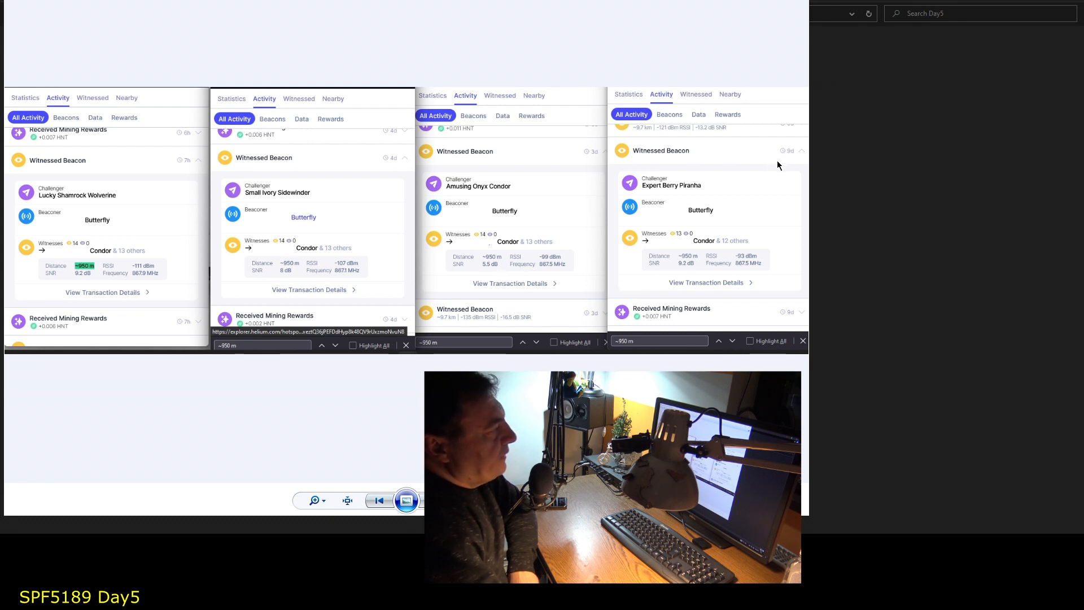
mouse_move(683, 267)
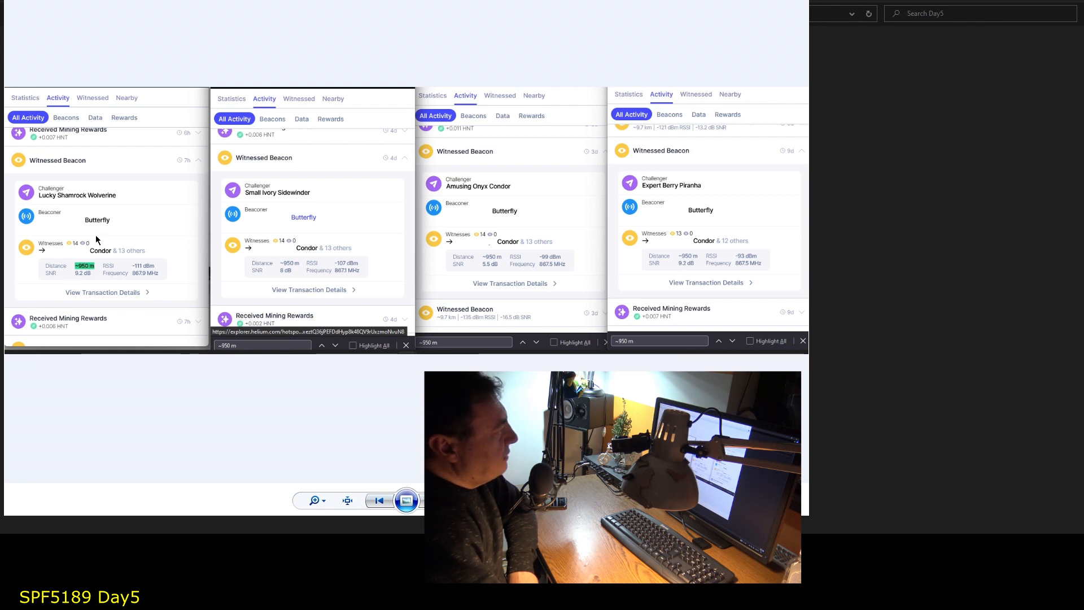
mouse_move(126, 266)
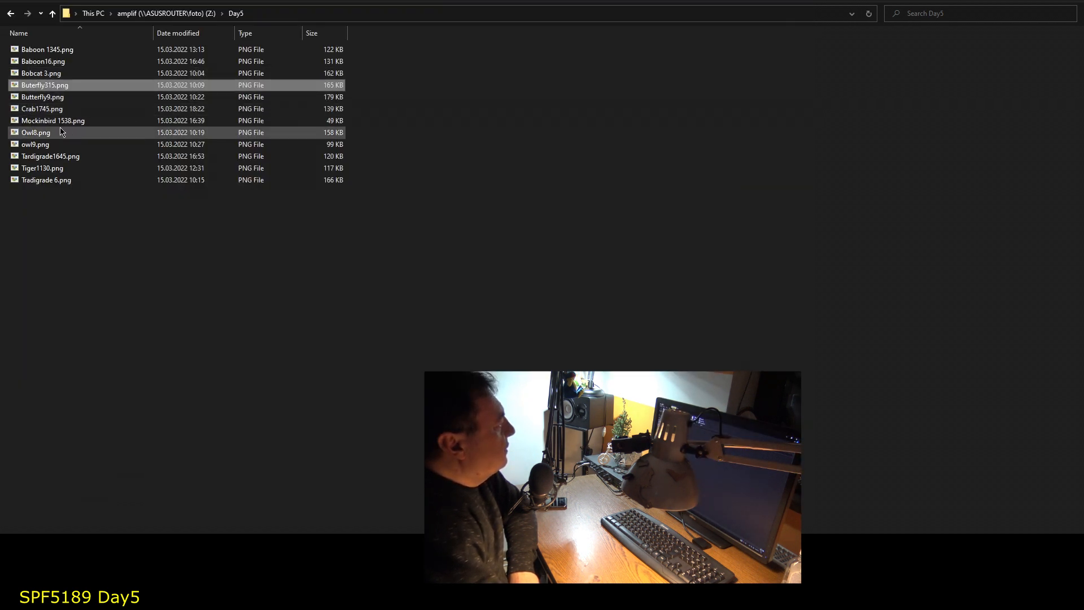
mouse_move(28, 97)
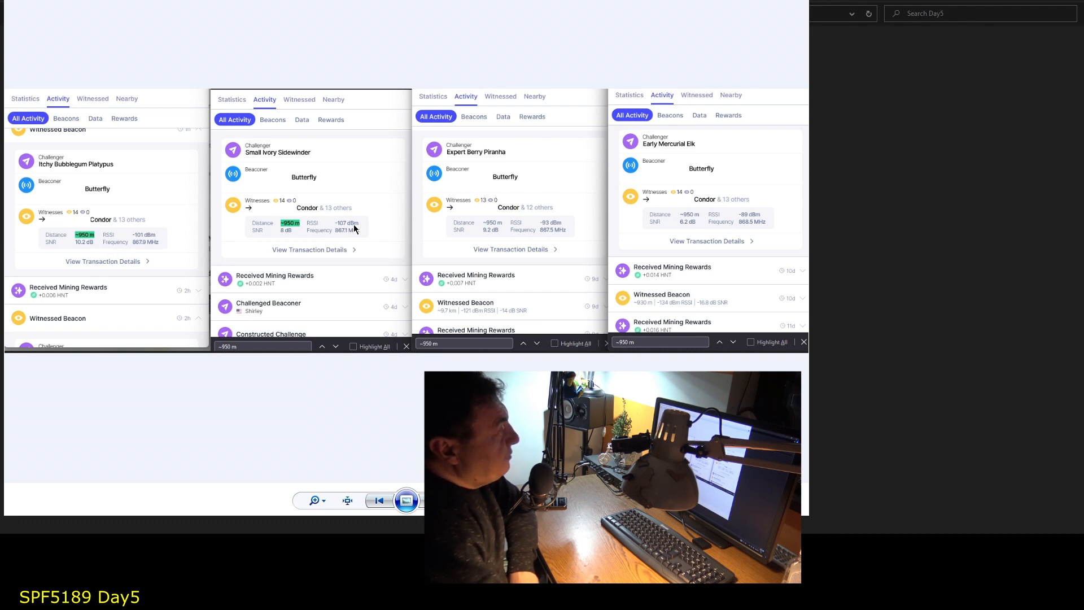
mouse_move(308, 244)
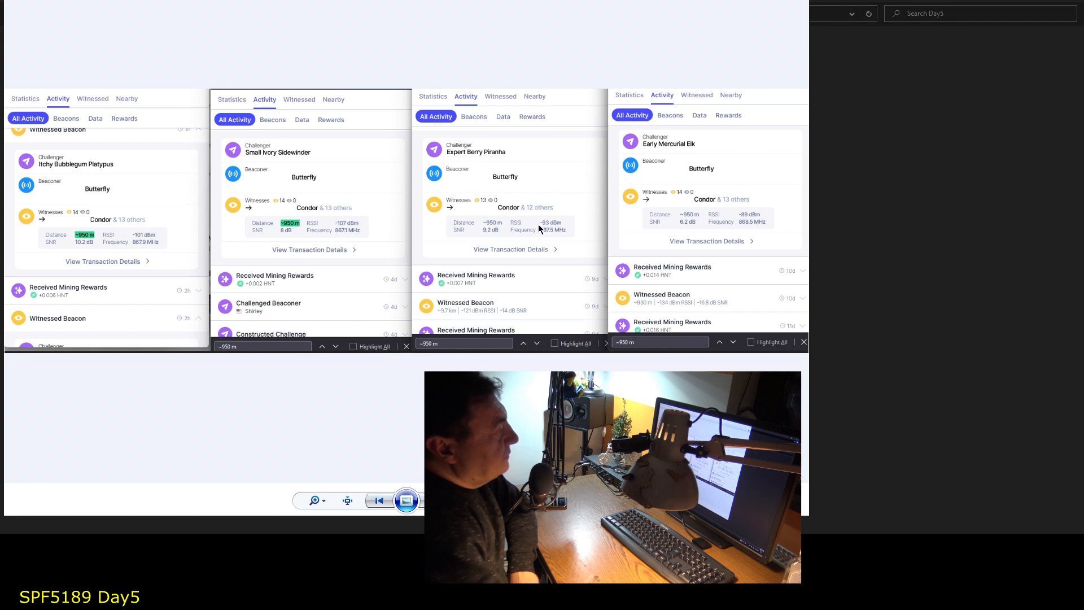
mouse_move(484, 234)
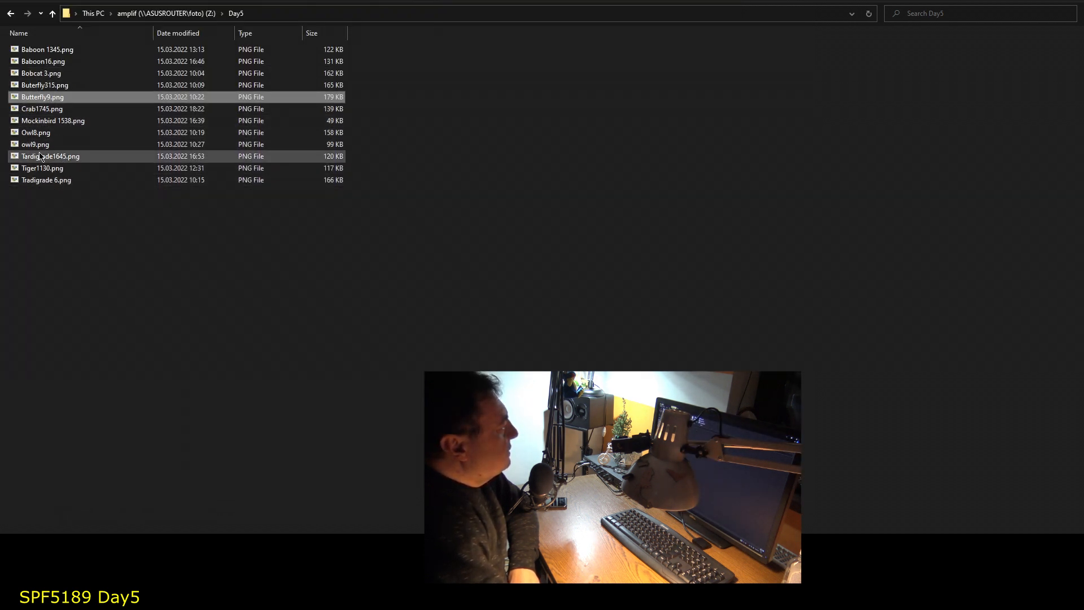
Sort Day5 screenshots newest first and open the Tardigrade witnessed-beacon composite in Photo Viewer
left_click(18, 33)
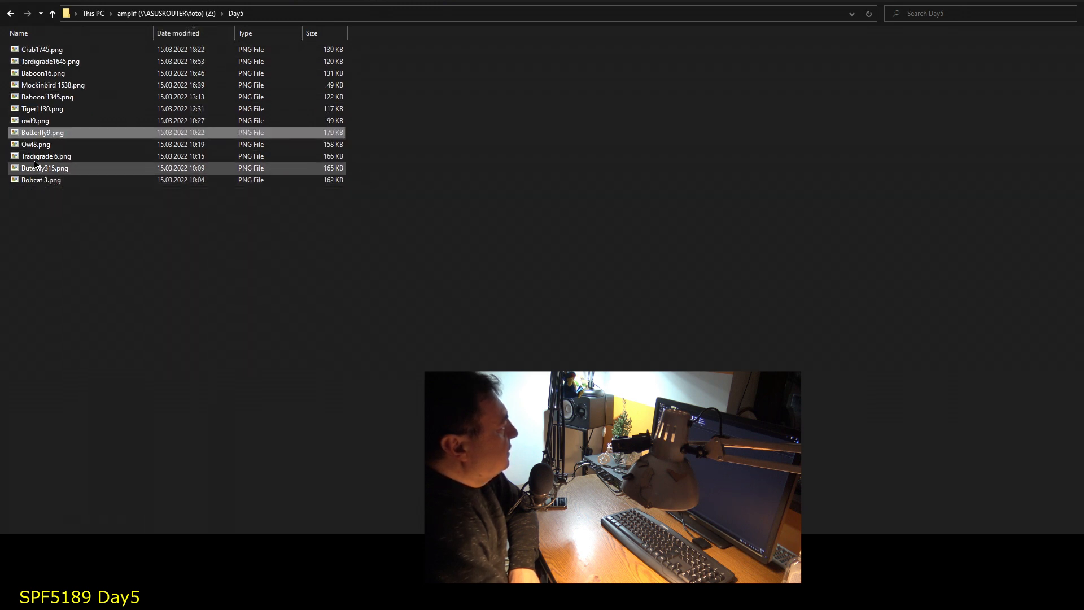
left_click(47, 156)
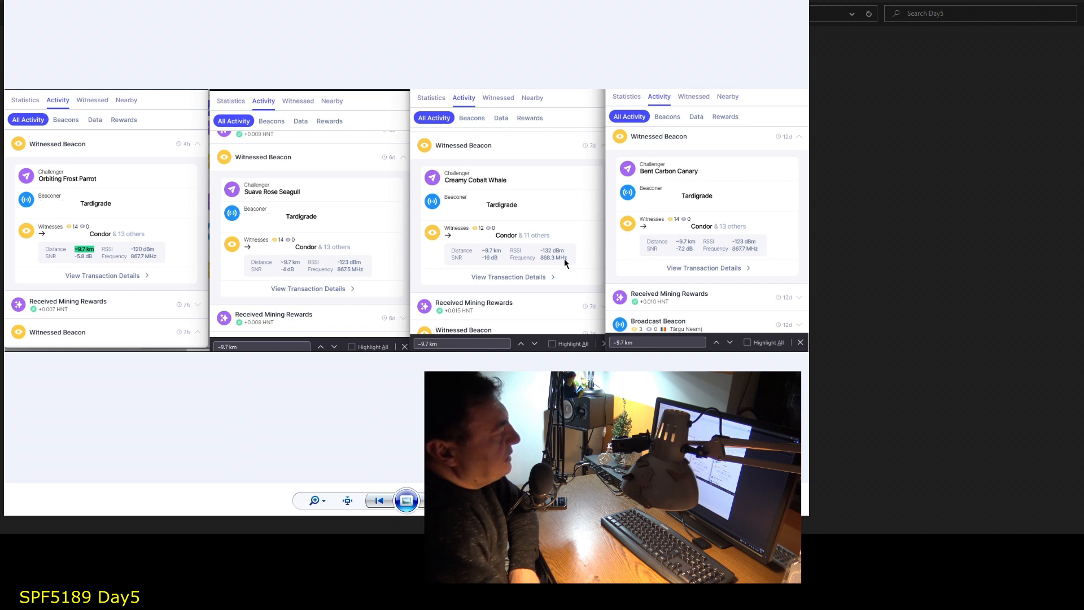
mouse_move(691, 258)
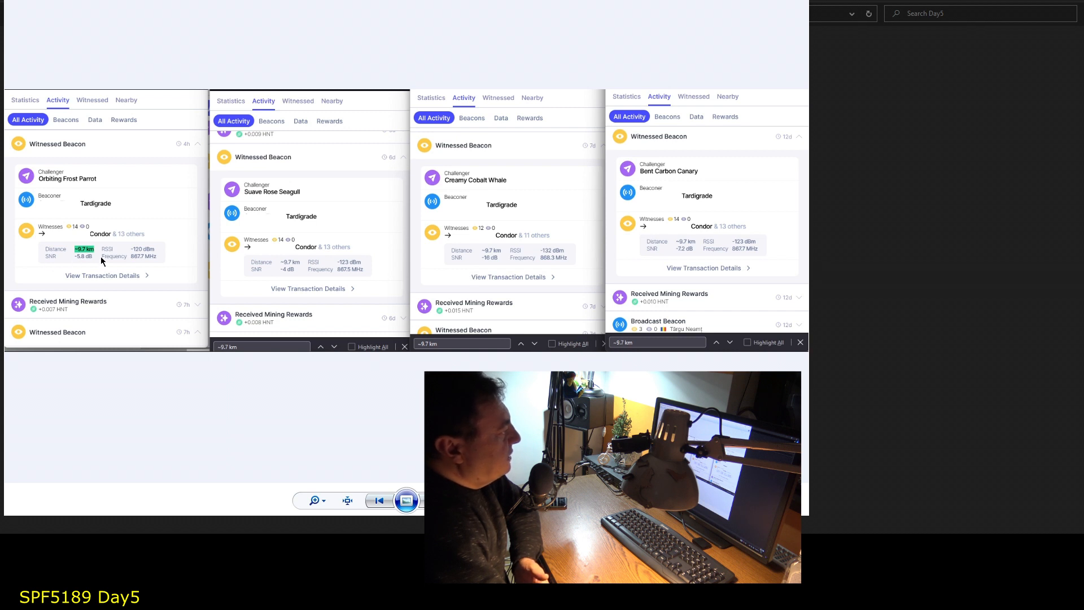
mouse_move(800, 245)
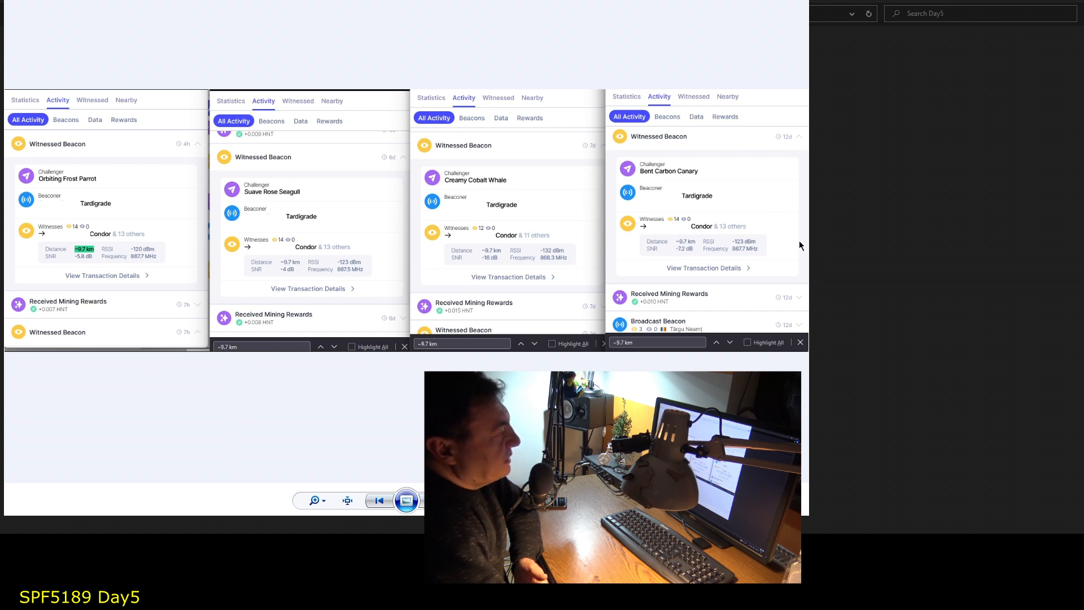
mouse_move(175, 255)
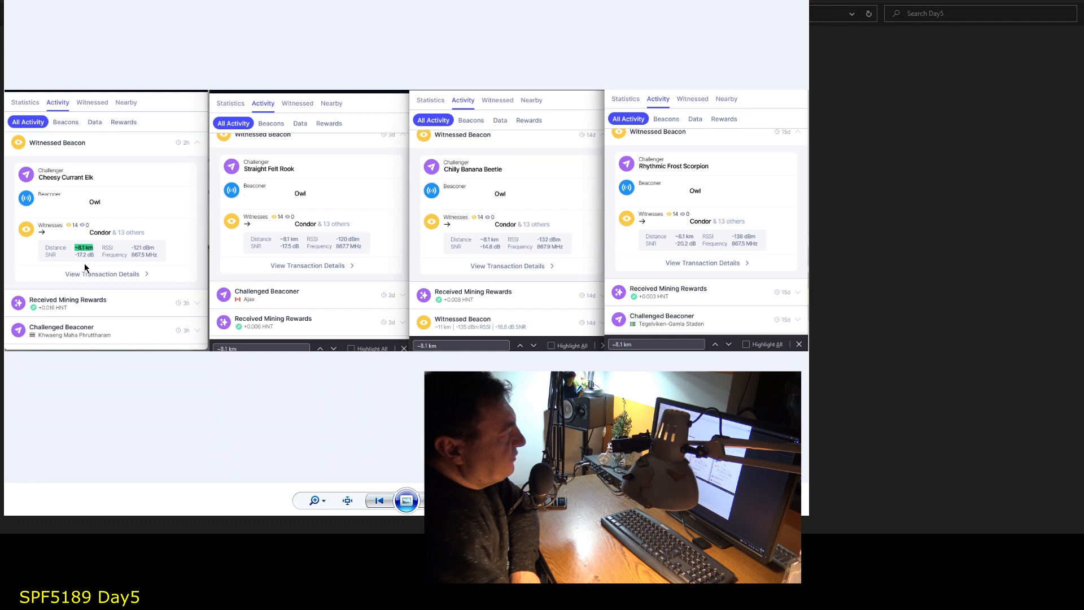
mouse_move(105, 270)
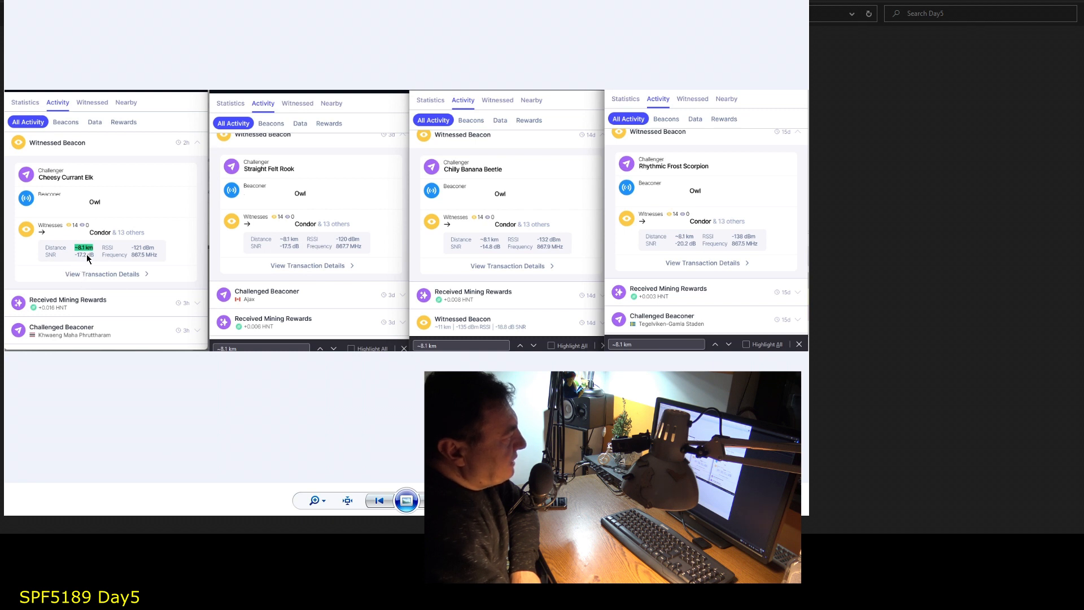
mouse_move(335, 248)
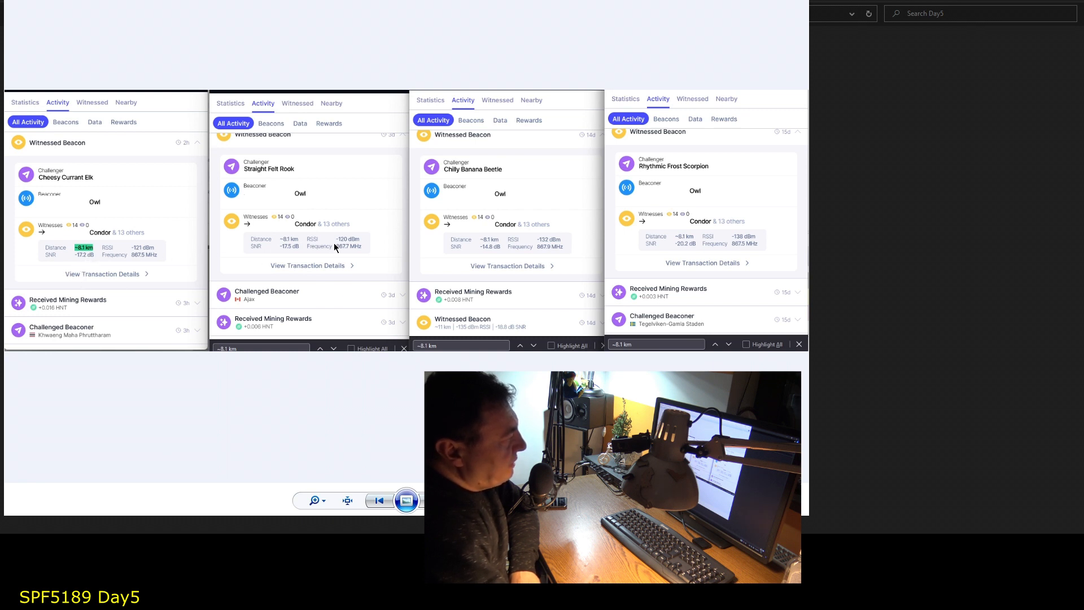
mouse_move(288, 254)
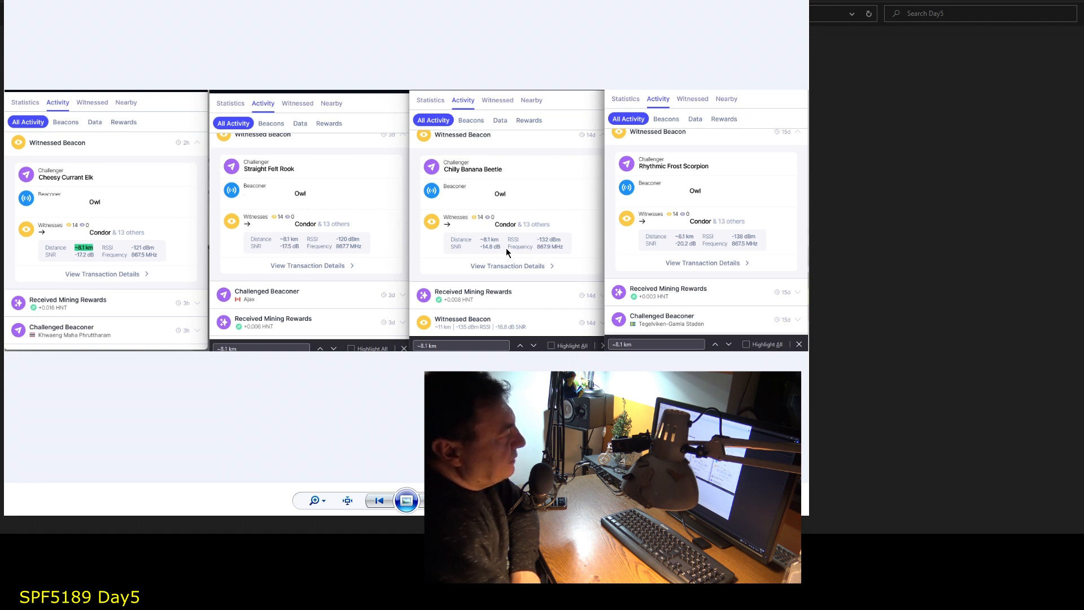
mouse_move(490, 254)
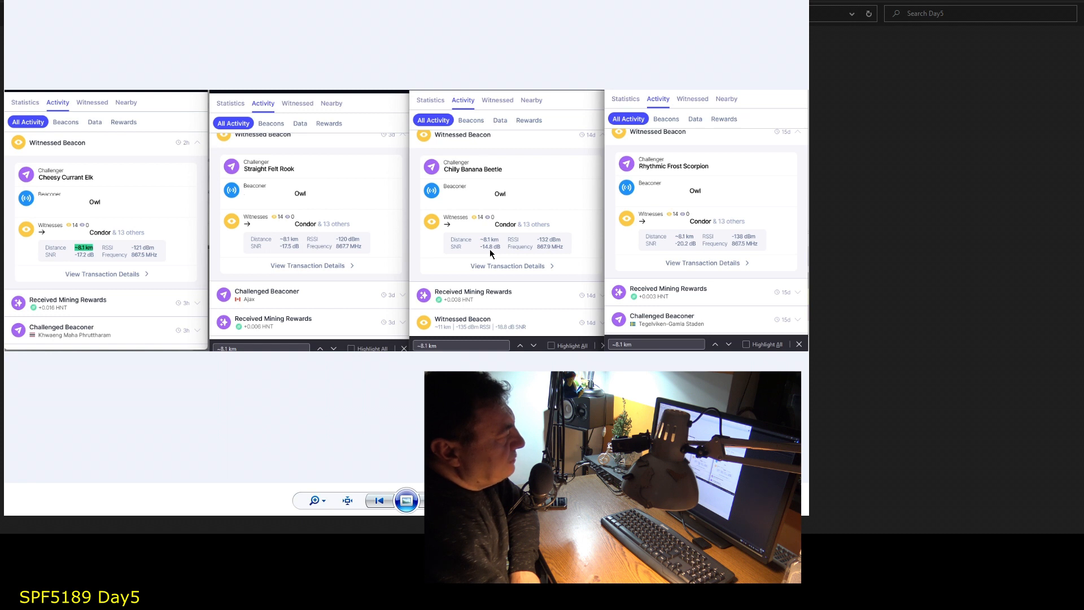
mouse_move(682, 255)
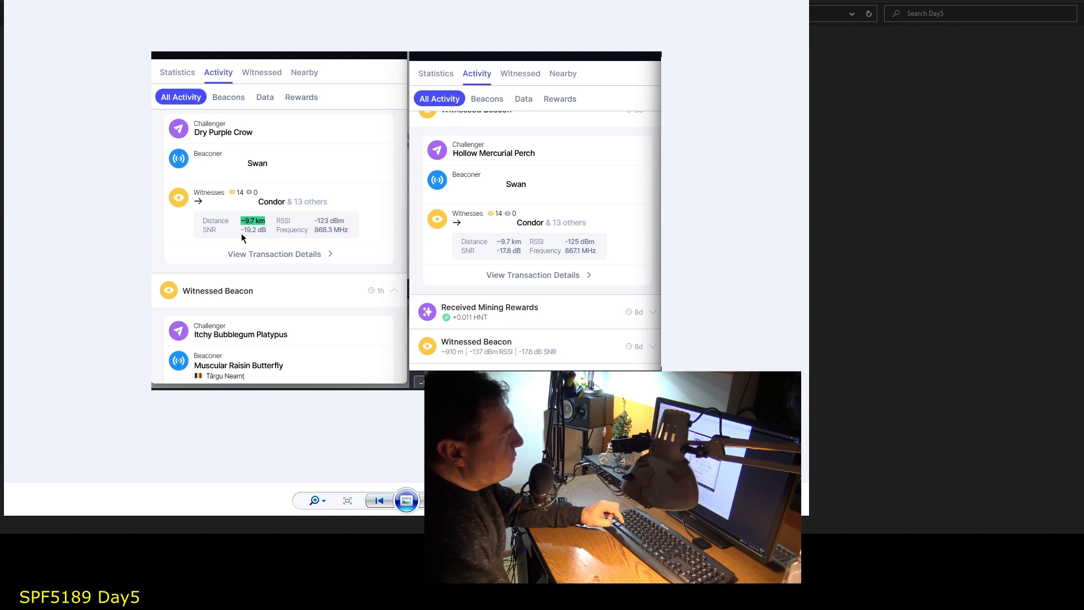
mouse_move(561, 303)
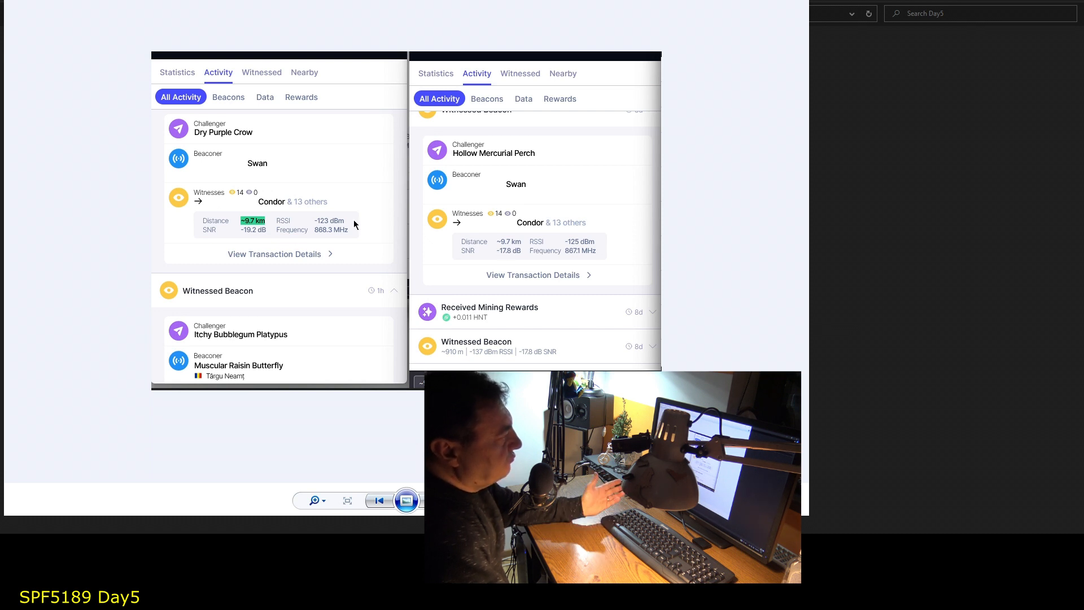
Advance Photo Viewer to the next composite, showing Tiger beaconer witness readings around 1.6 km
double_click(253, 220)
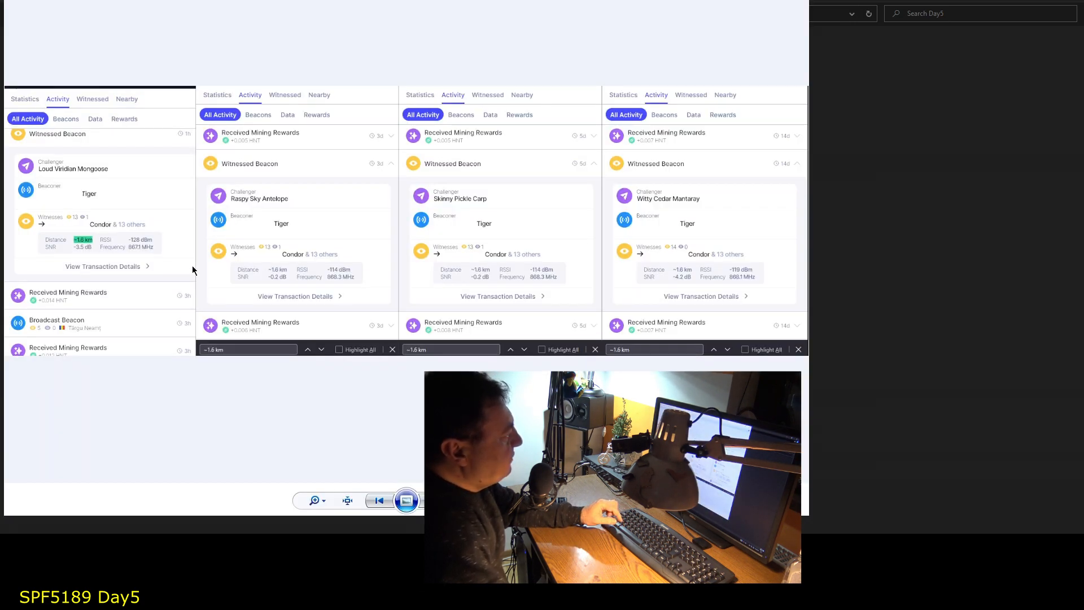
mouse_move(273, 286)
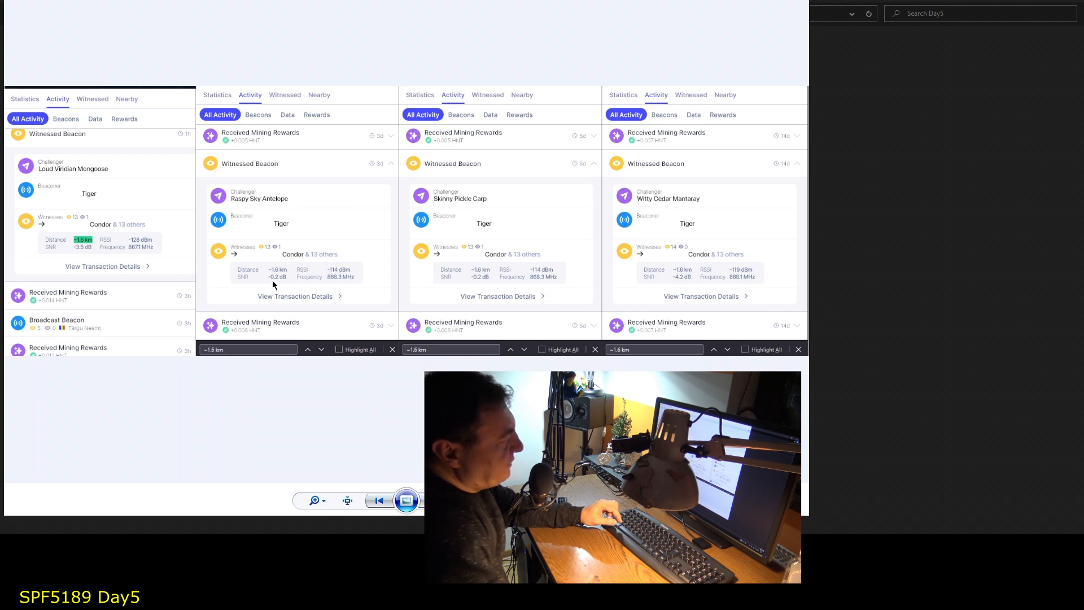
mouse_move(485, 287)
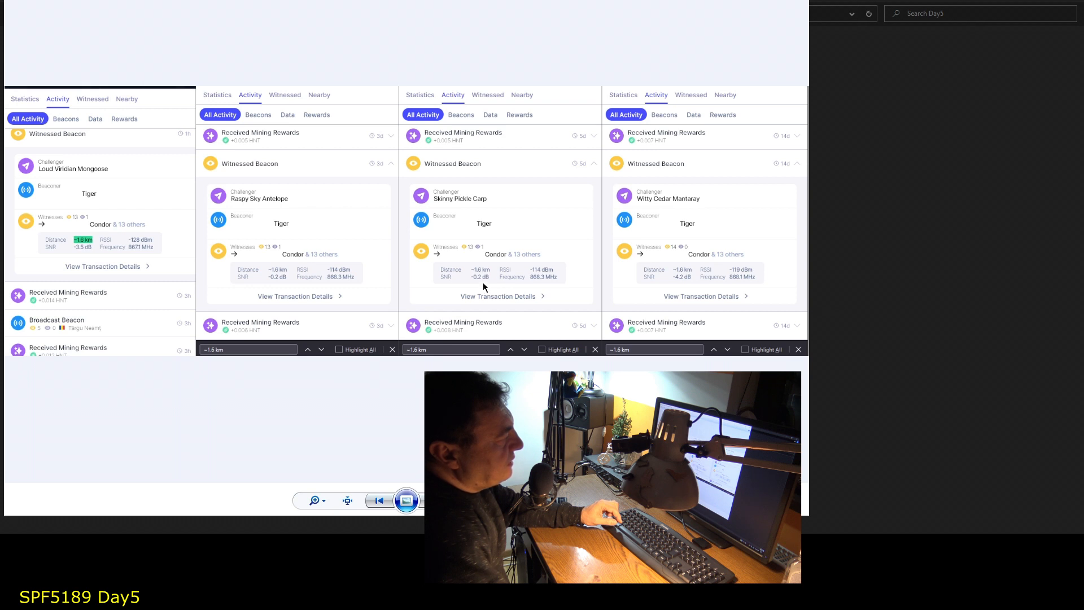
mouse_move(601, 284)
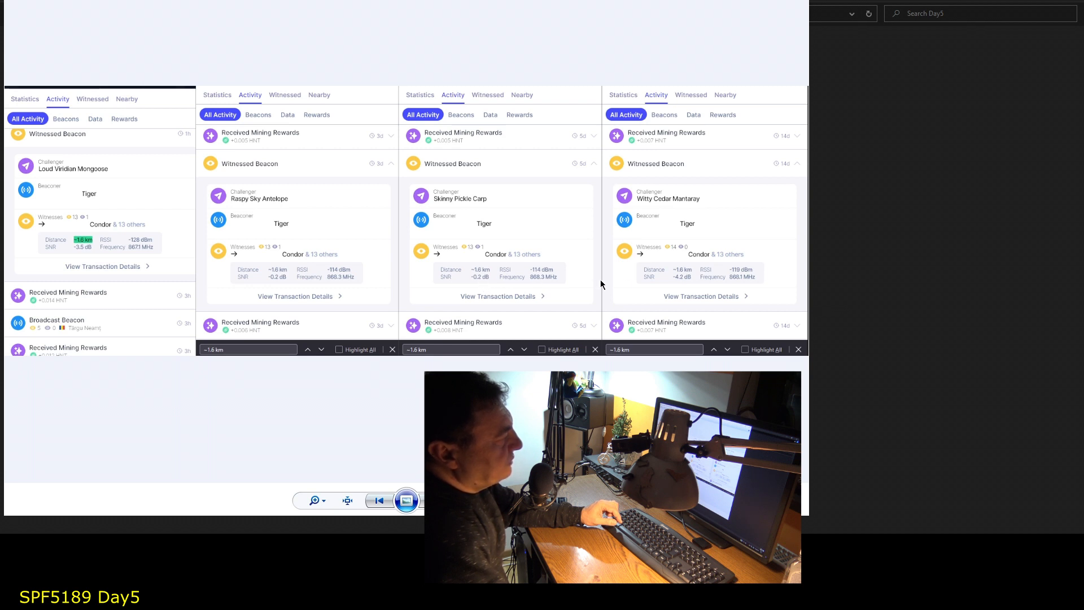
mouse_move(662, 284)
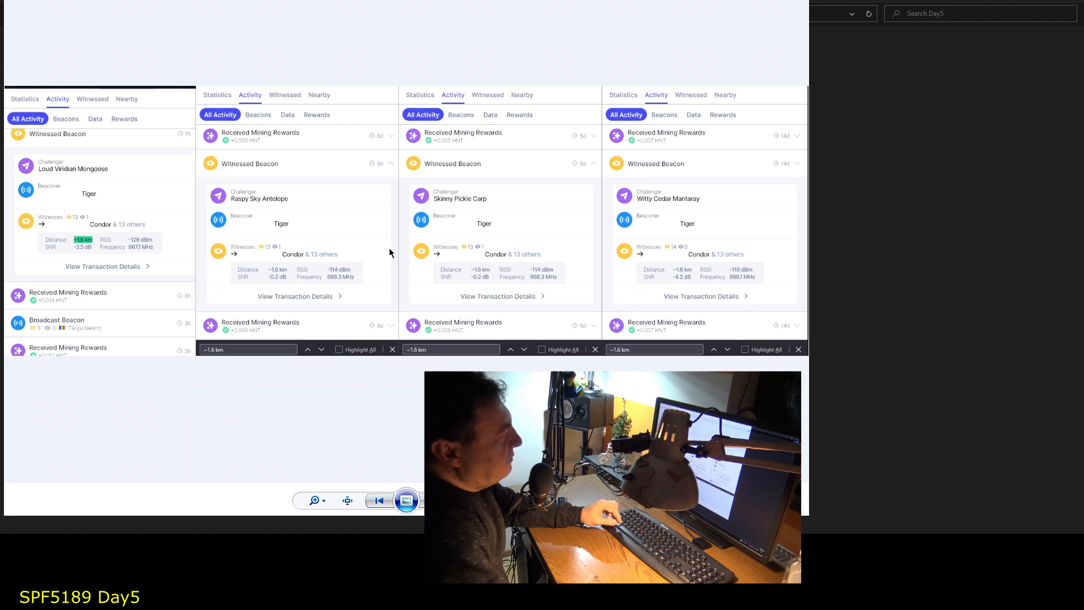
mouse_move(205, 311)
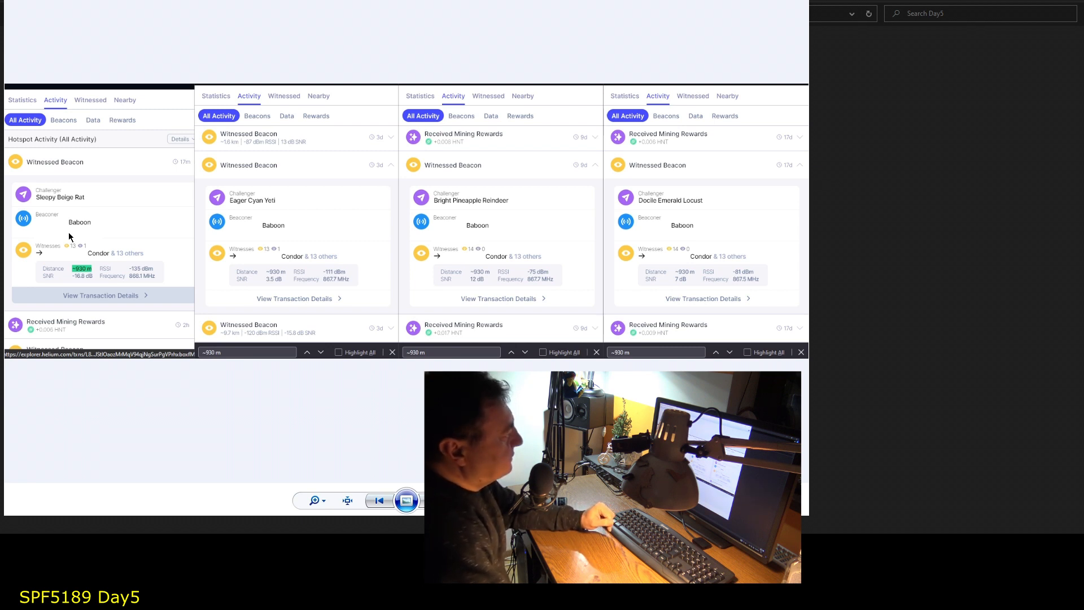
mouse_move(77, 309)
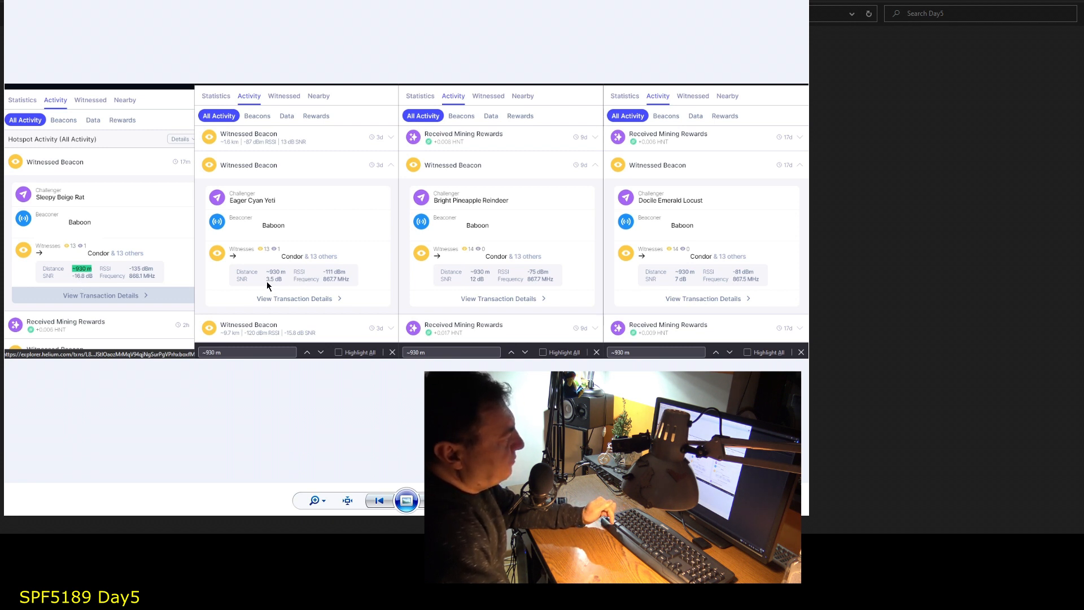
mouse_move(298, 294)
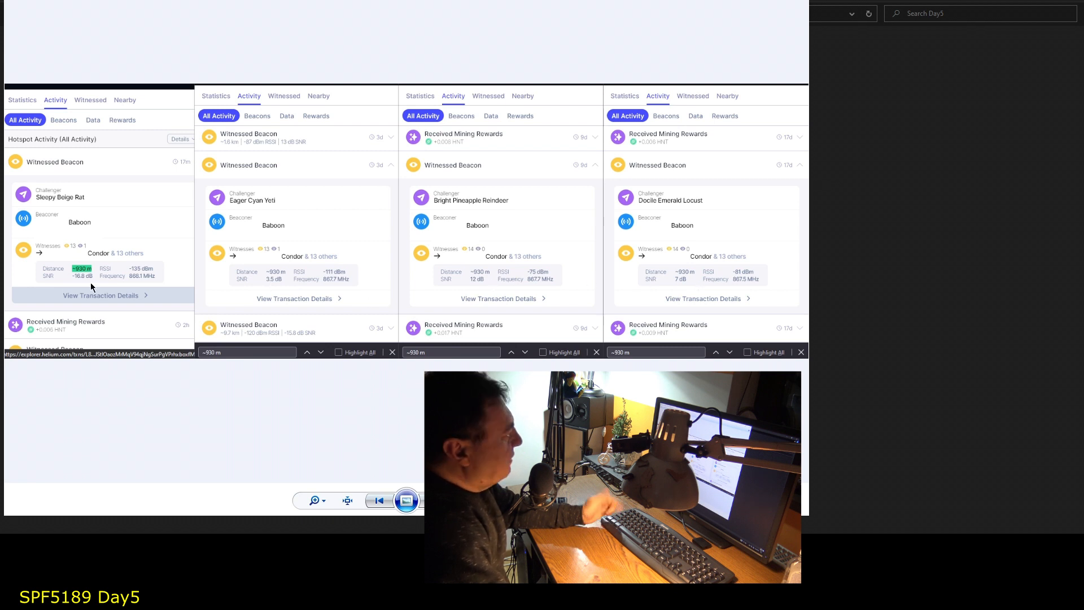
mouse_move(139, 260)
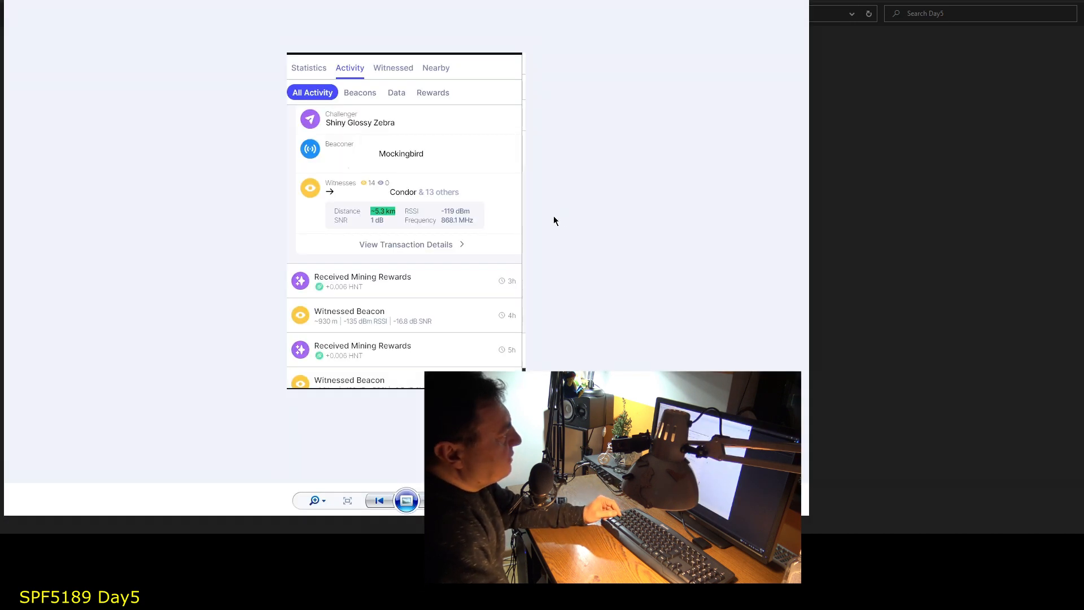
mouse_move(431, 192)
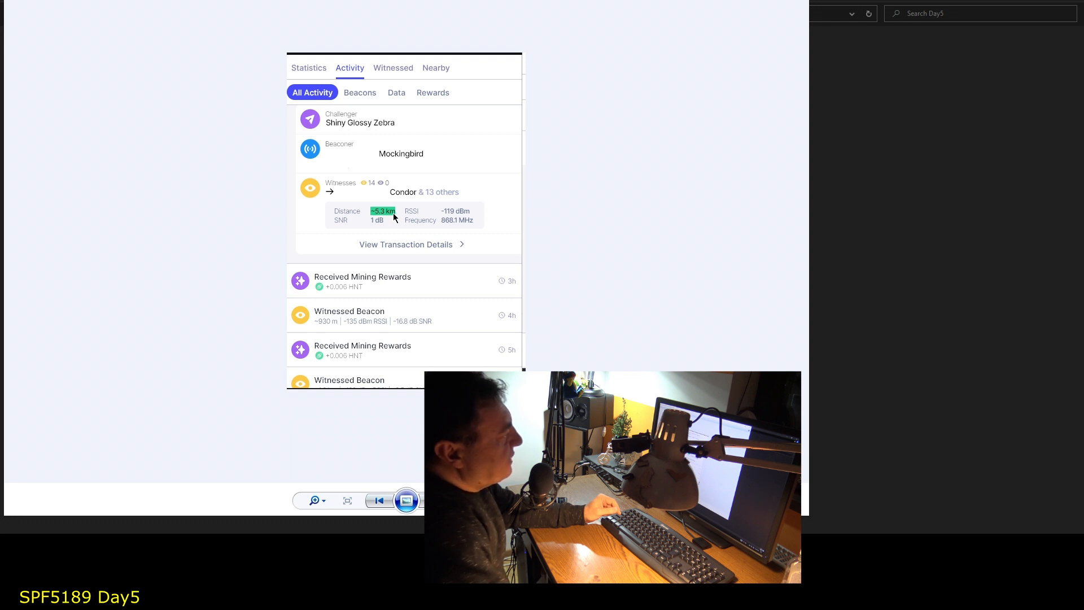
mouse_move(403, 227)
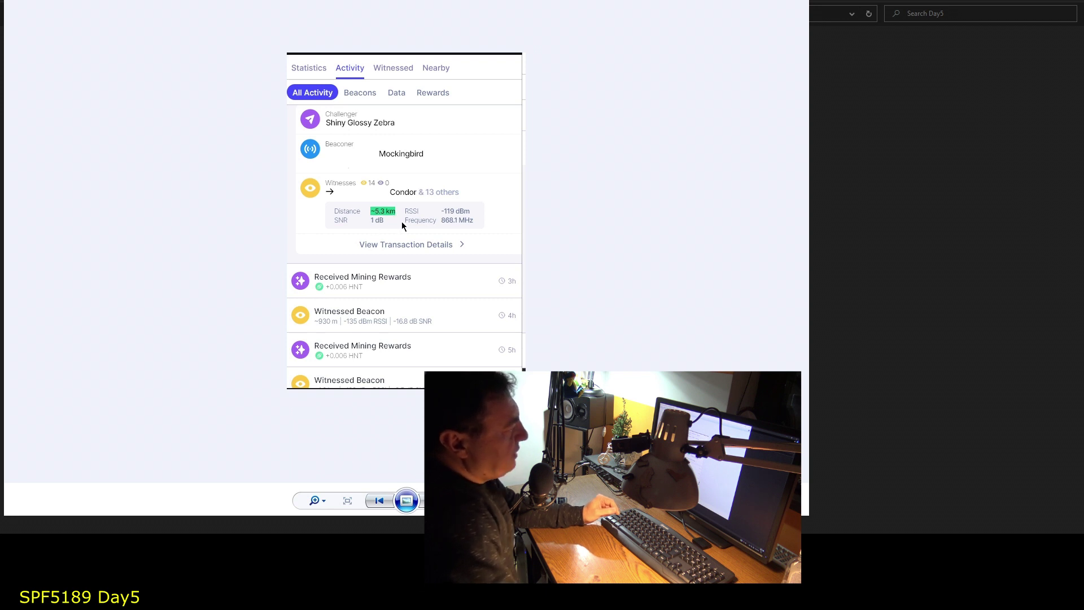
mouse_move(754, 42)
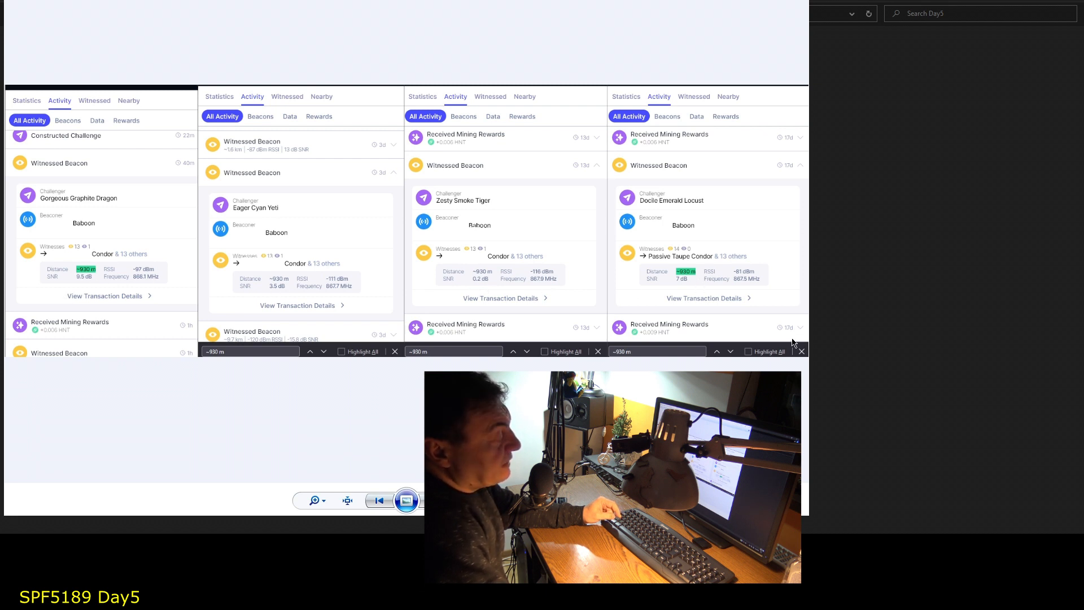
mouse_move(685, 290)
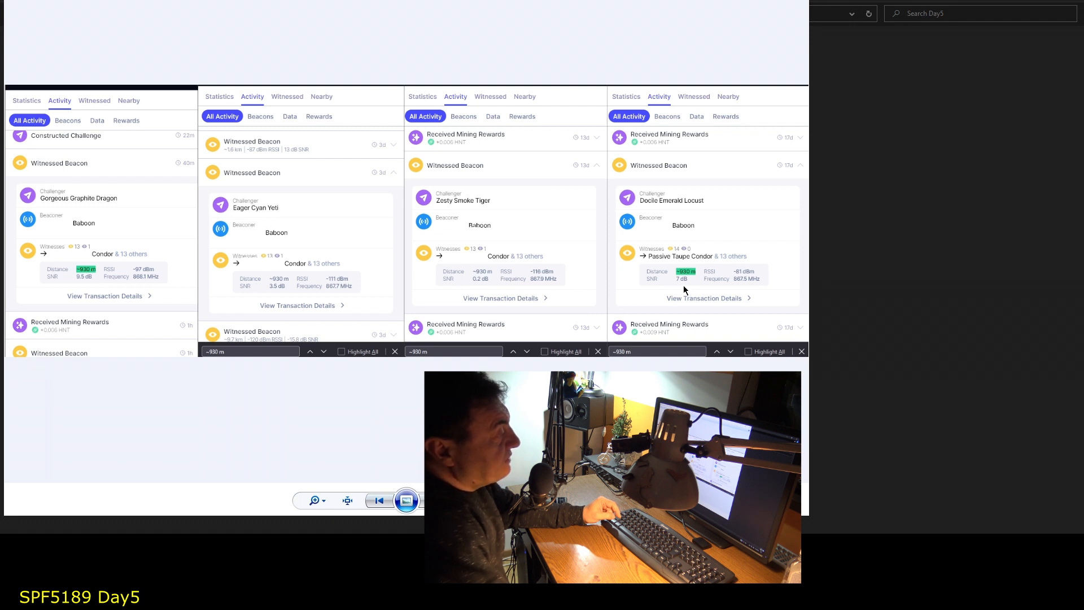
mouse_move(79, 284)
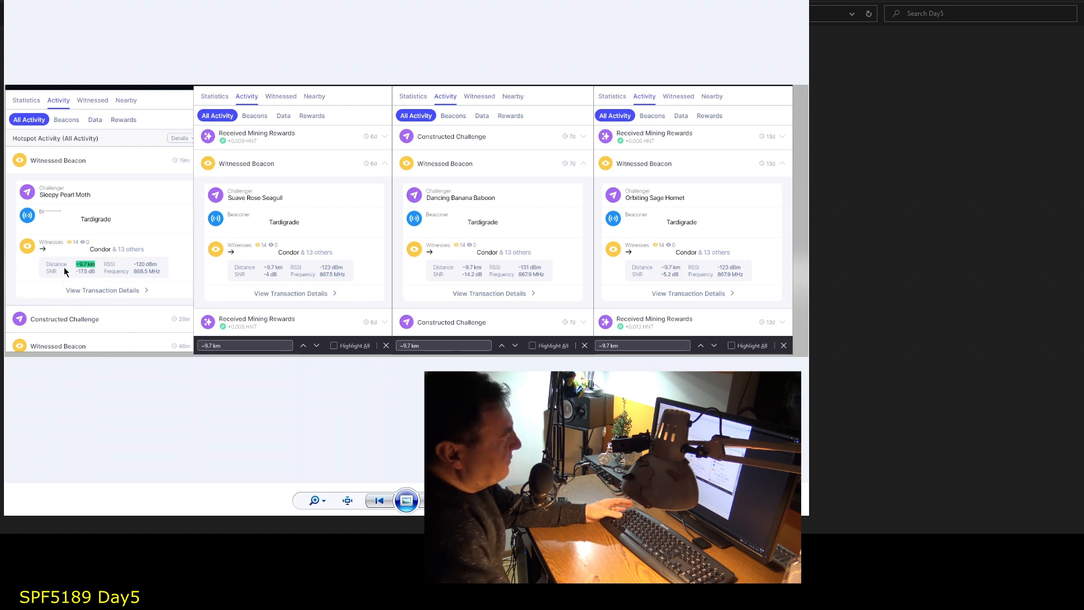
mouse_move(298, 277)
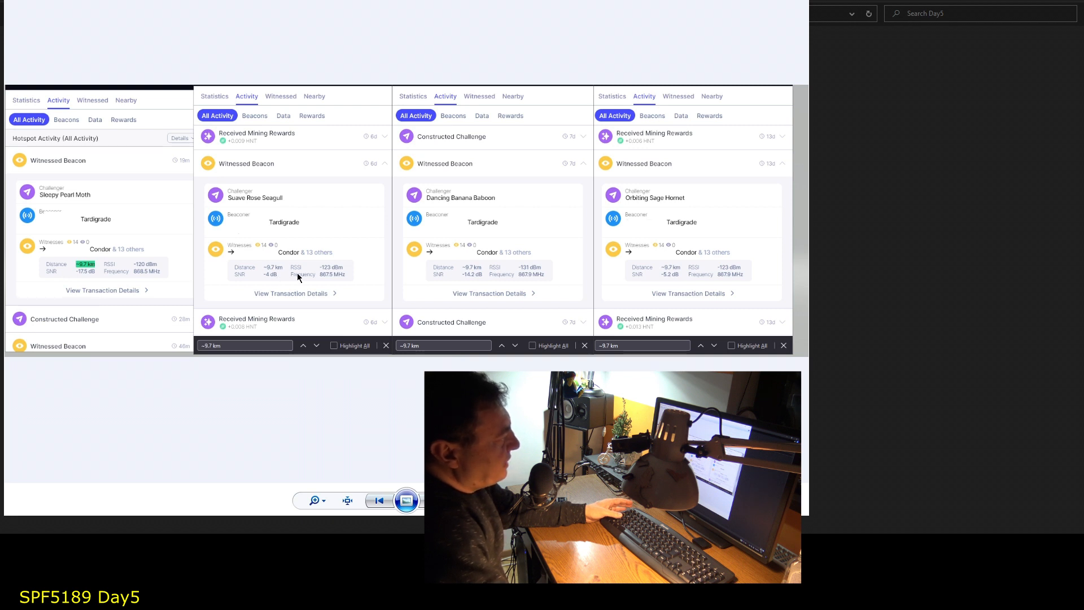
mouse_move(400, 266)
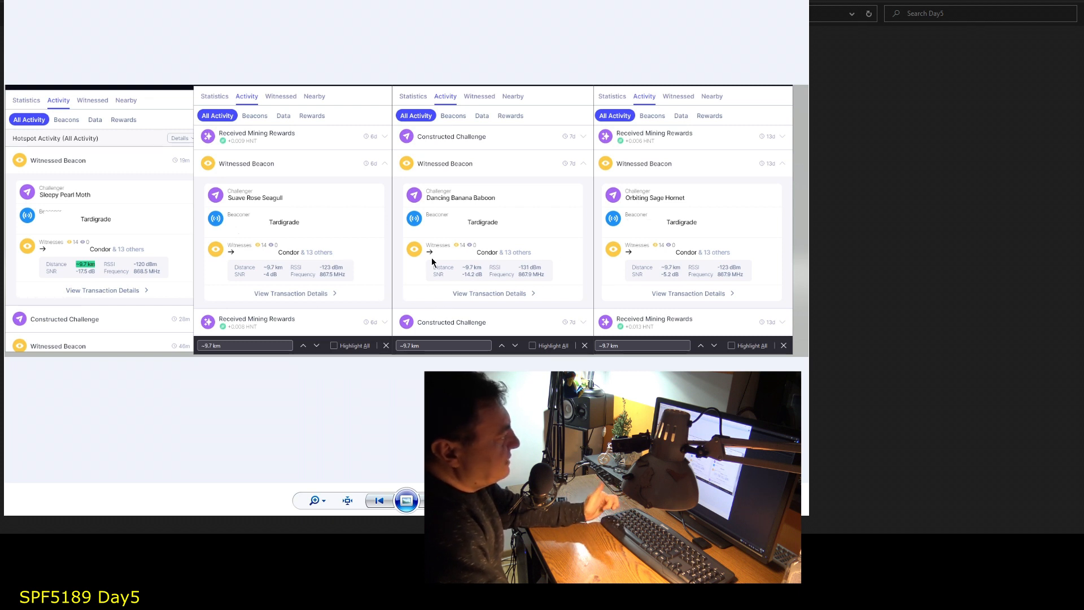
mouse_move(567, 261)
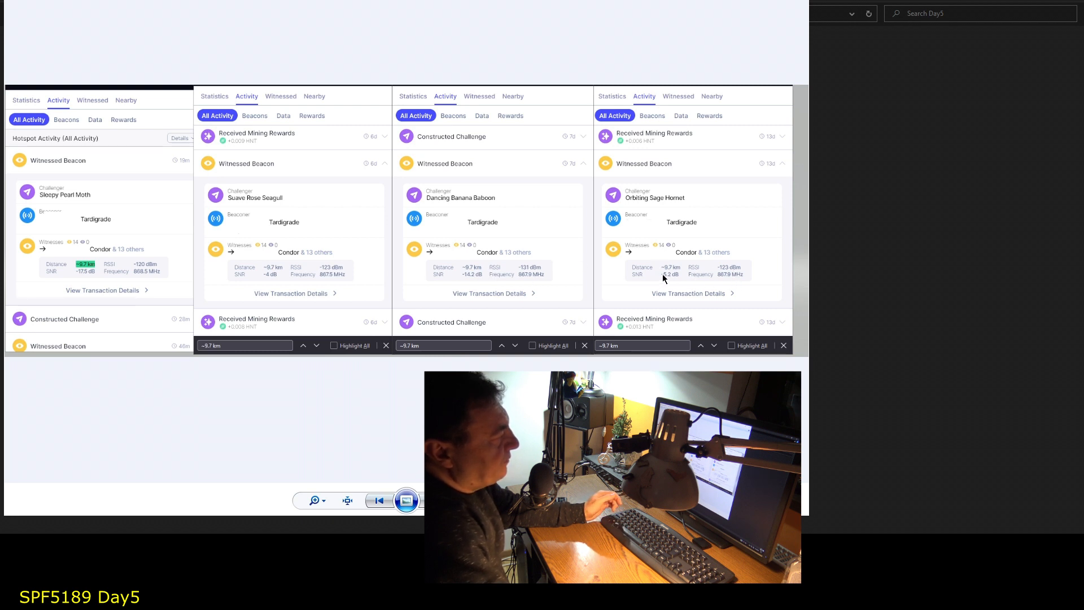
mouse_move(655, 296)
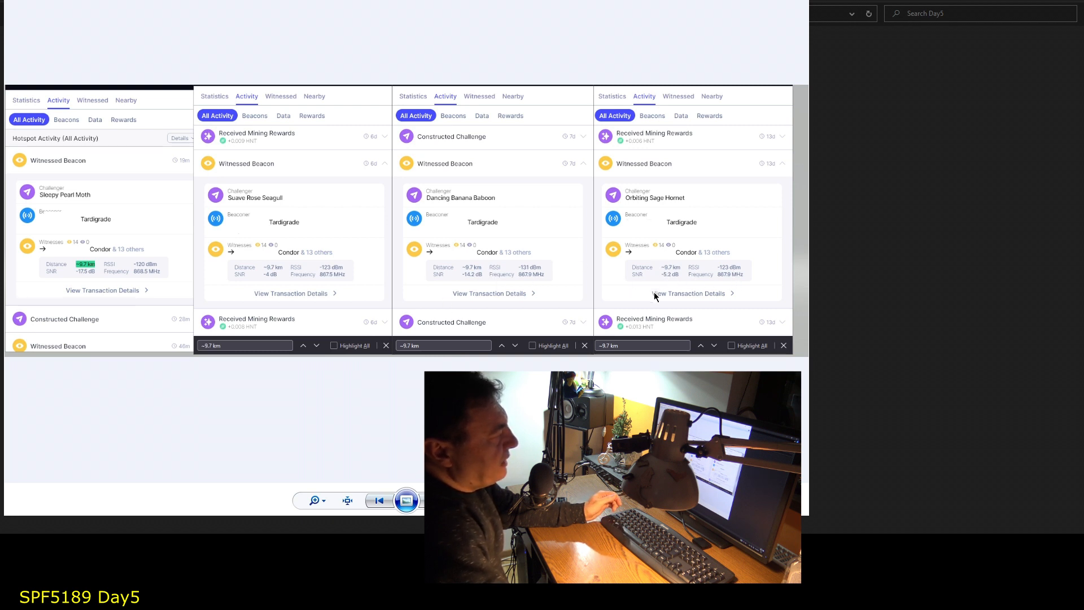
mouse_move(500, 299)
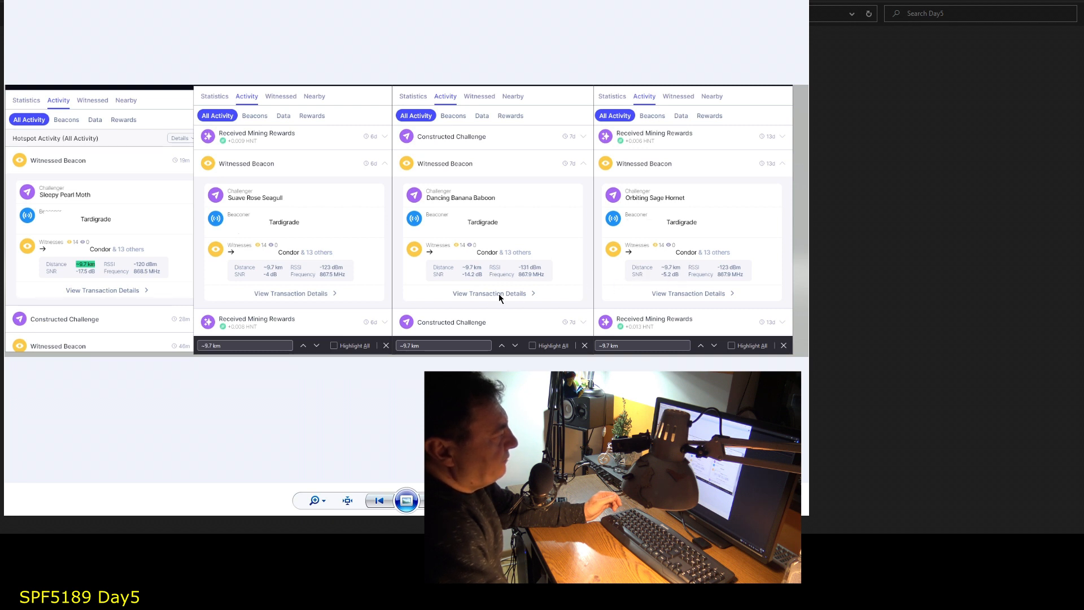
mouse_move(473, 276)
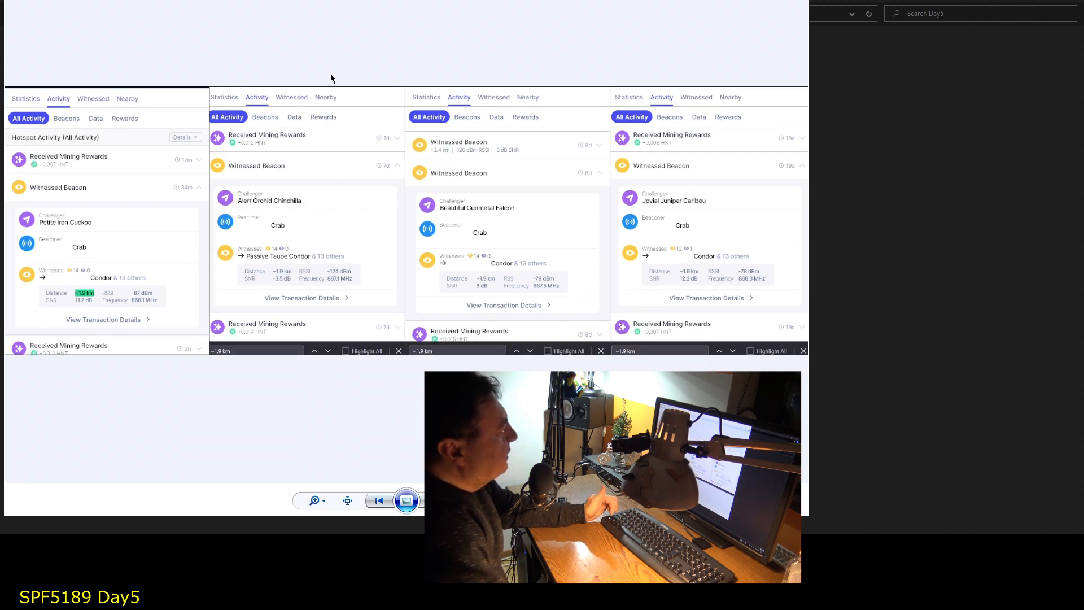
mouse_move(103, 153)
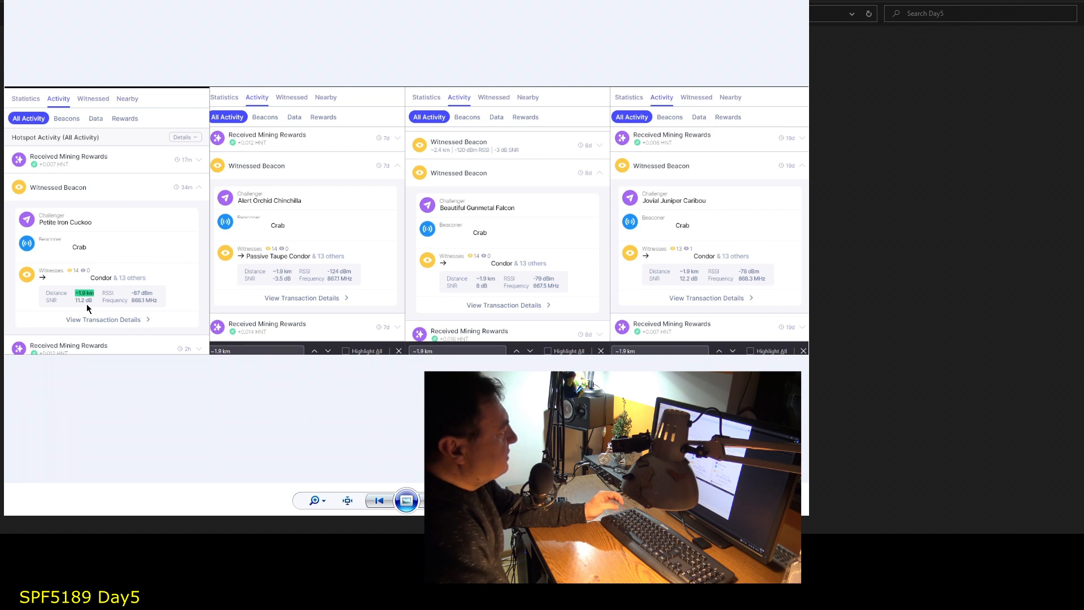
mouse_move(77, 312)
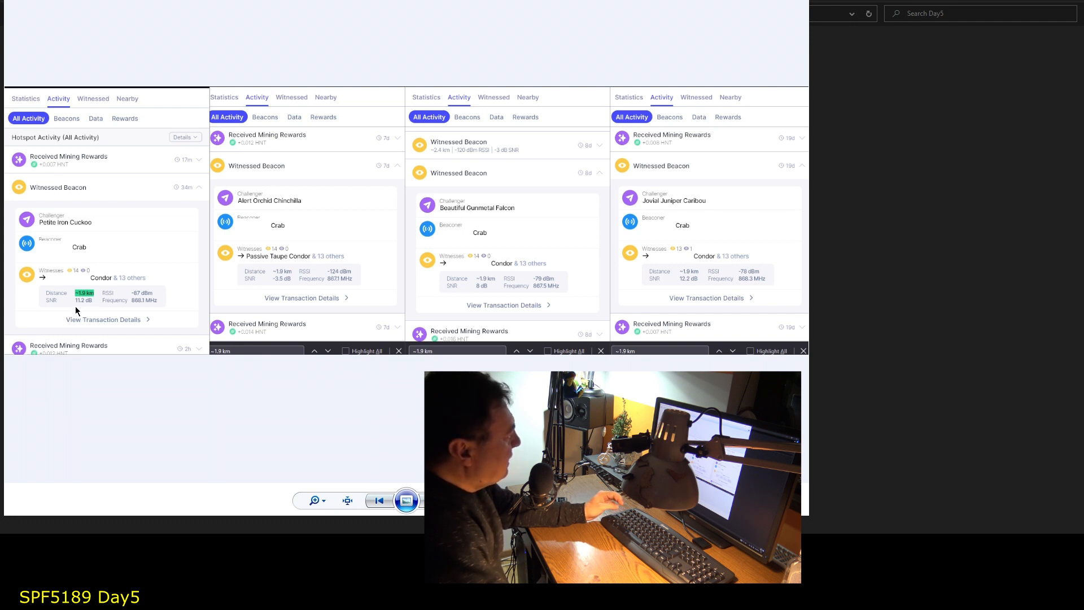
mouse_move(333, 292)
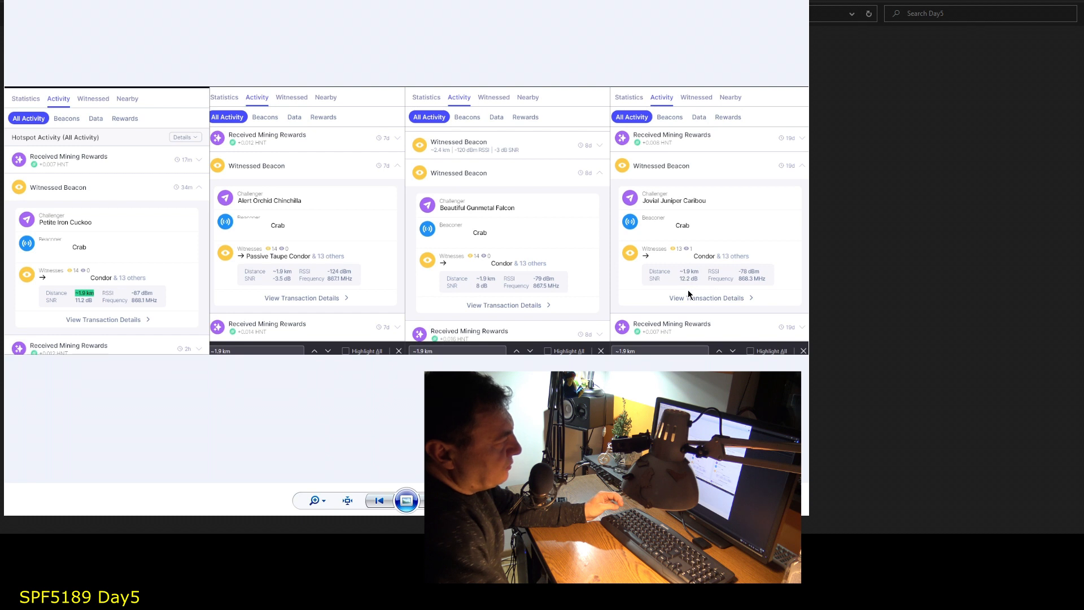
mouse_move(692, 292)
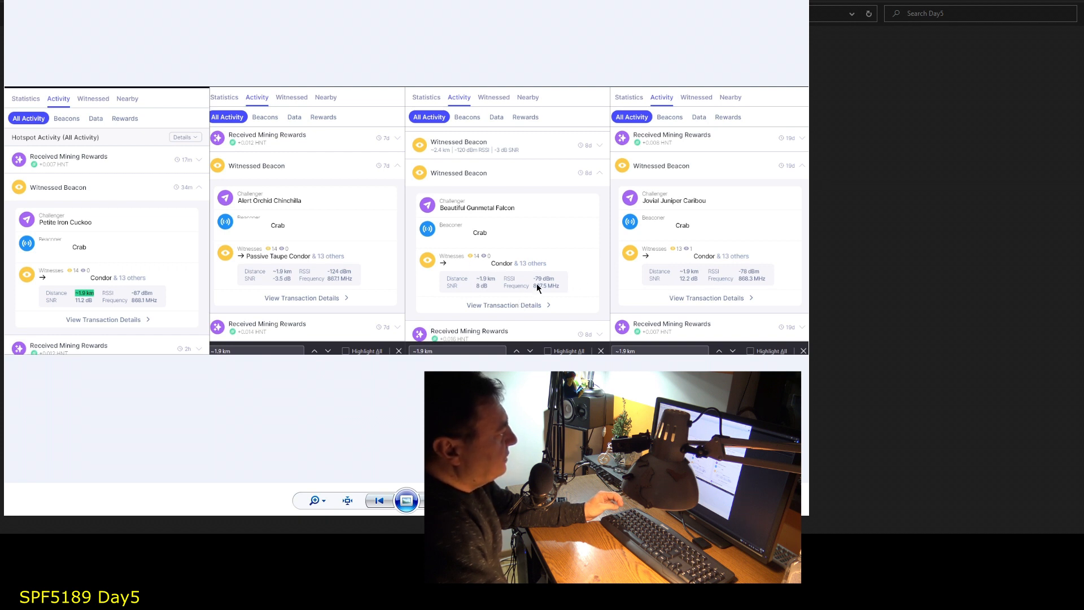
mouse_move(110, 307)
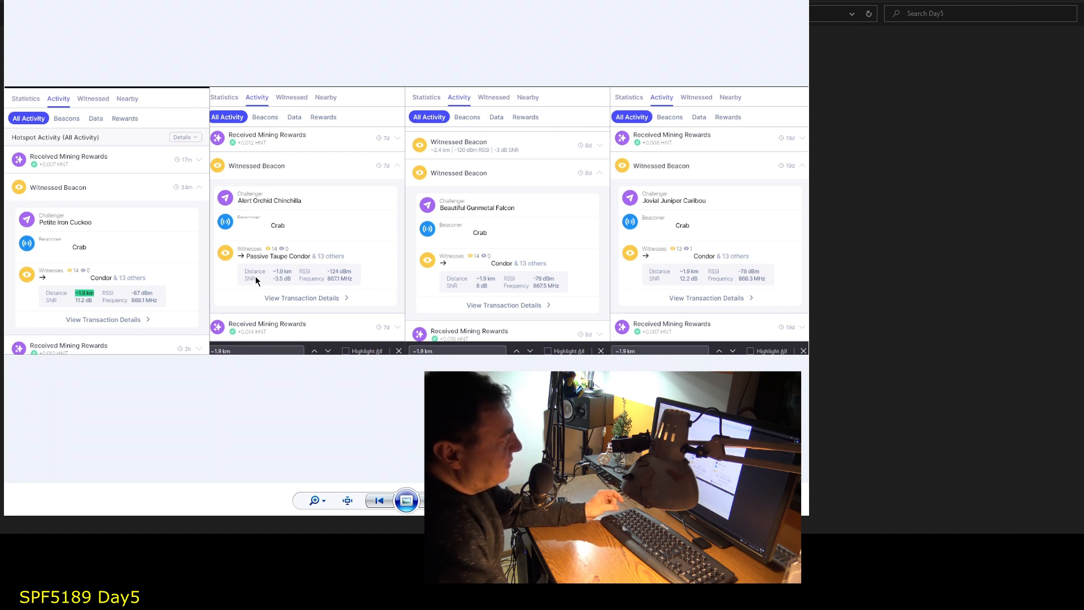
mouse_move(285, 282)
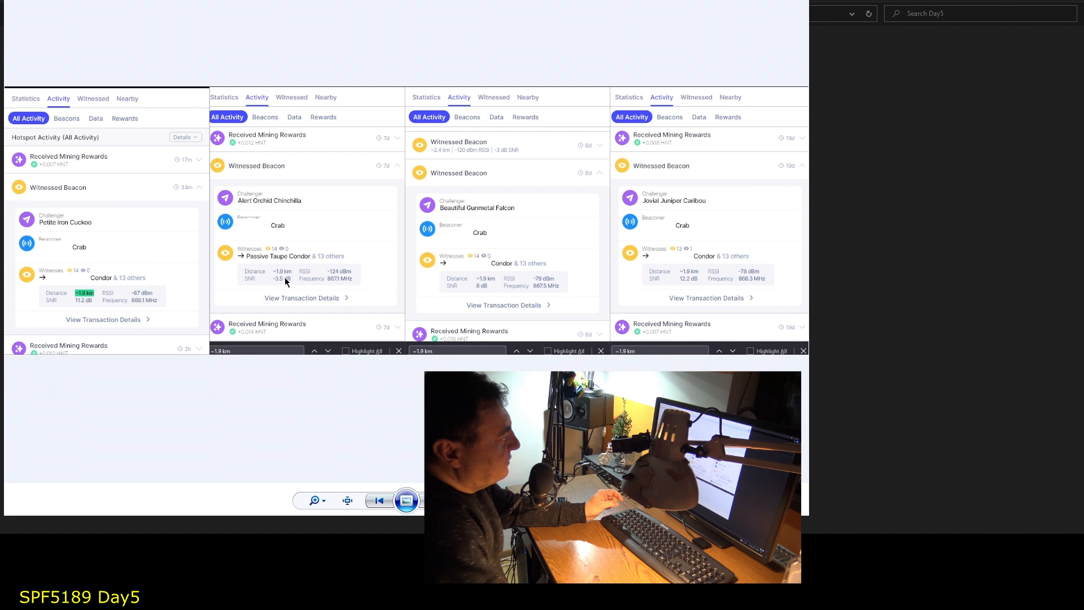